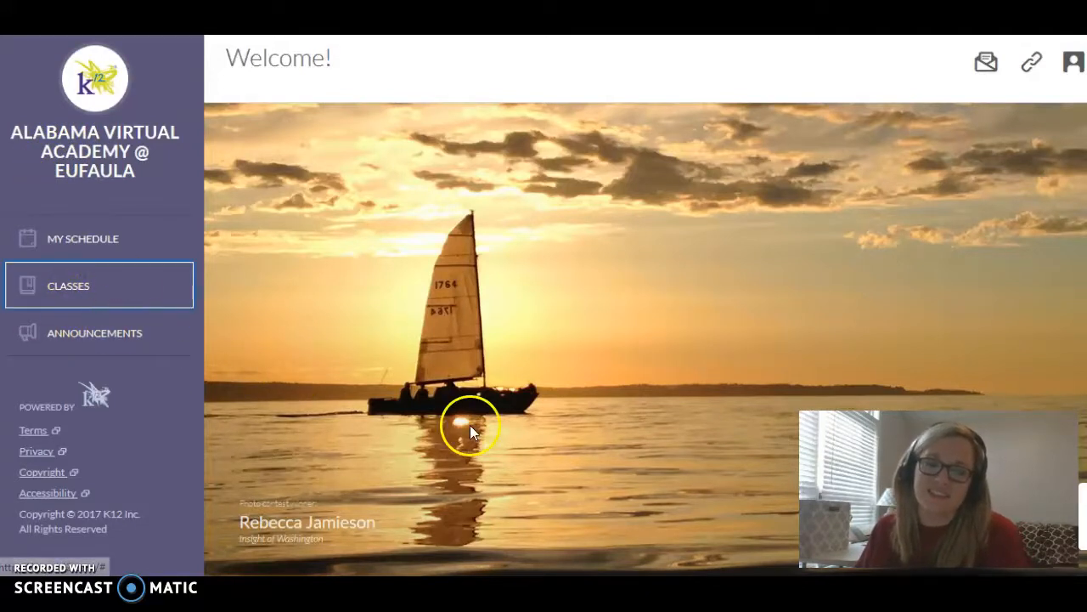
pyautogui.moveTo(236, 380)
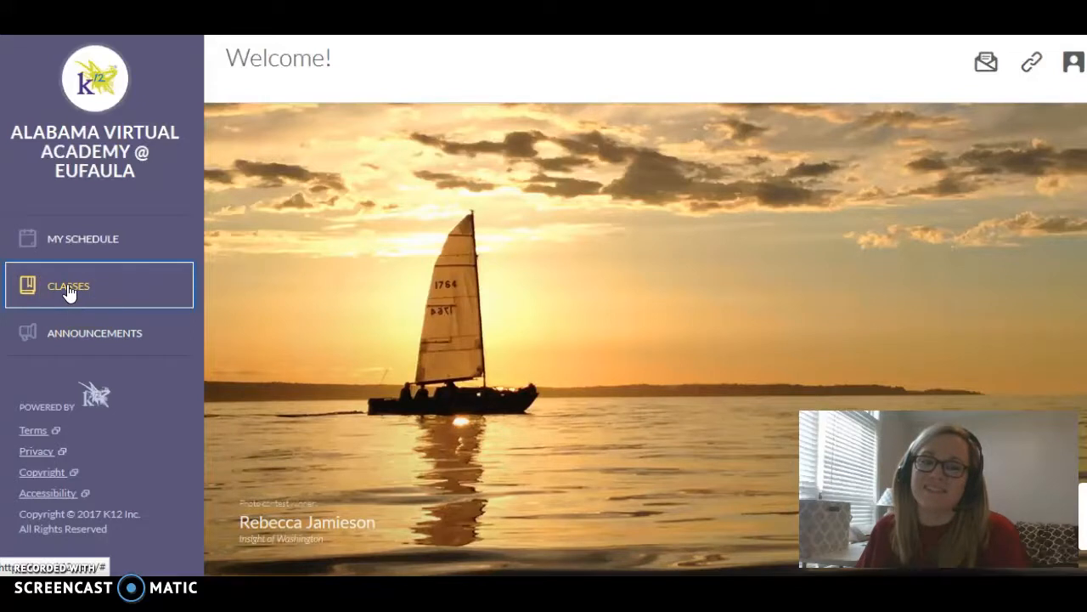
# Show the Classes list with the homeroom and ENG06A_LanguageArtsV2 course
pyautogui.click(68, 286)
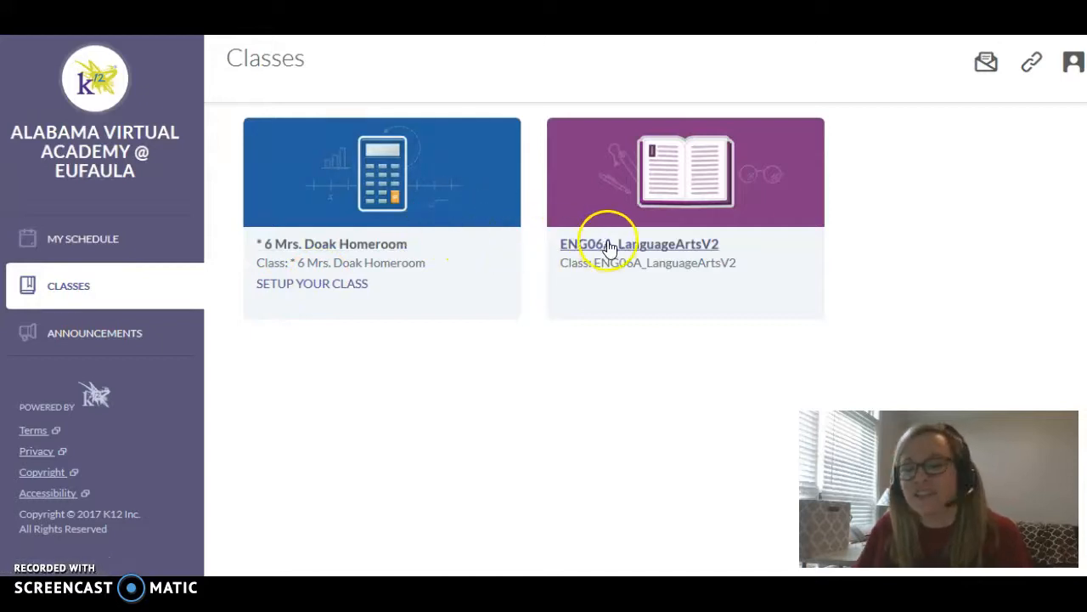
# Go into the ENG06A_LanguageArtsV2 course to reach its Class Home page
pyautogui.click(637, 244)
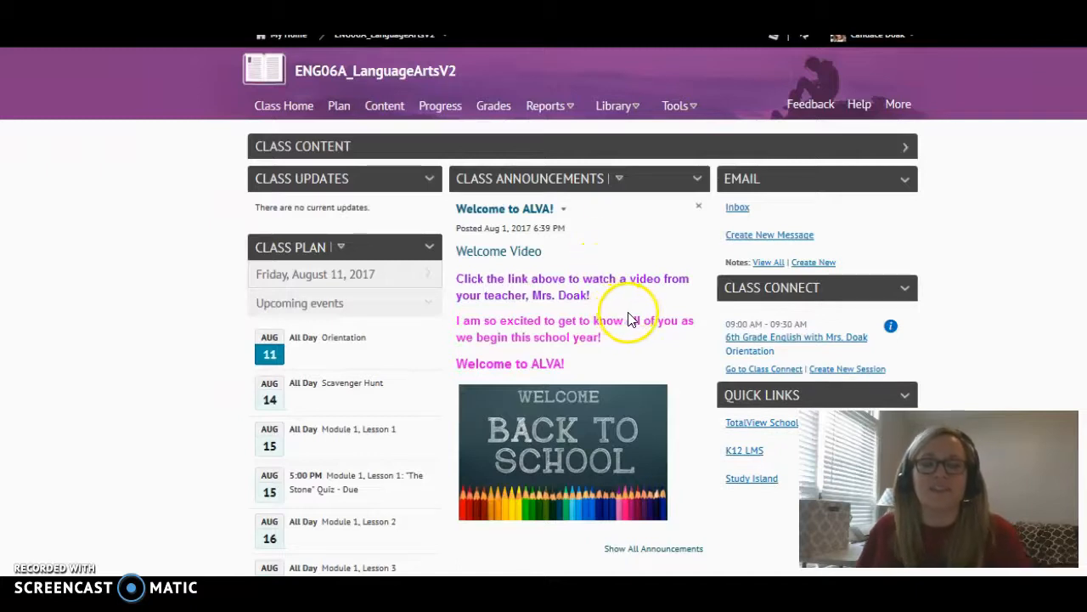
pyautogui.moveTo(605, 281)
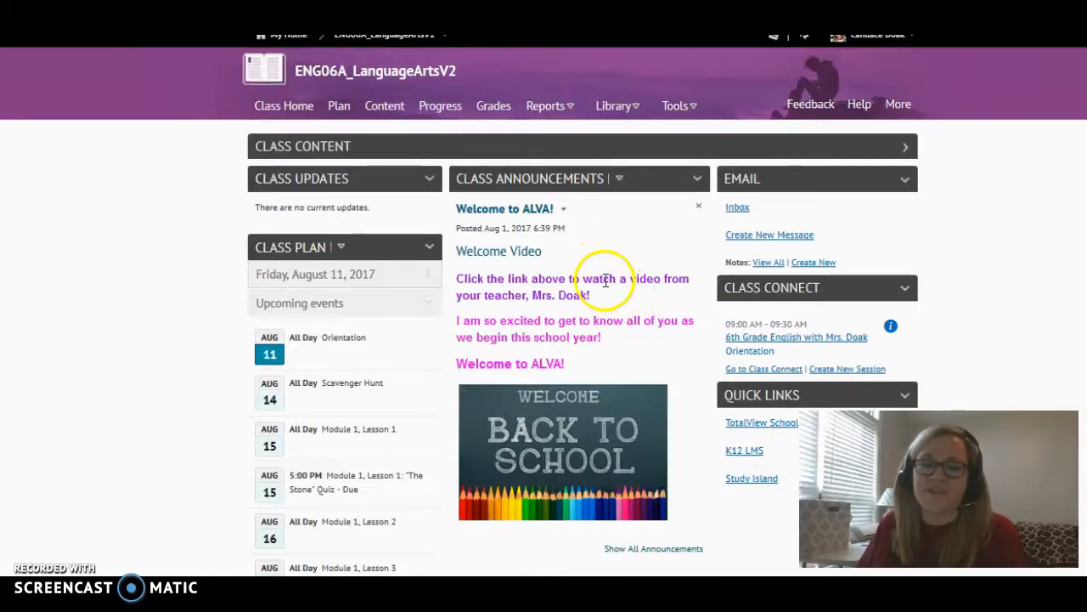
pyautogui.moveTo(607, 280)
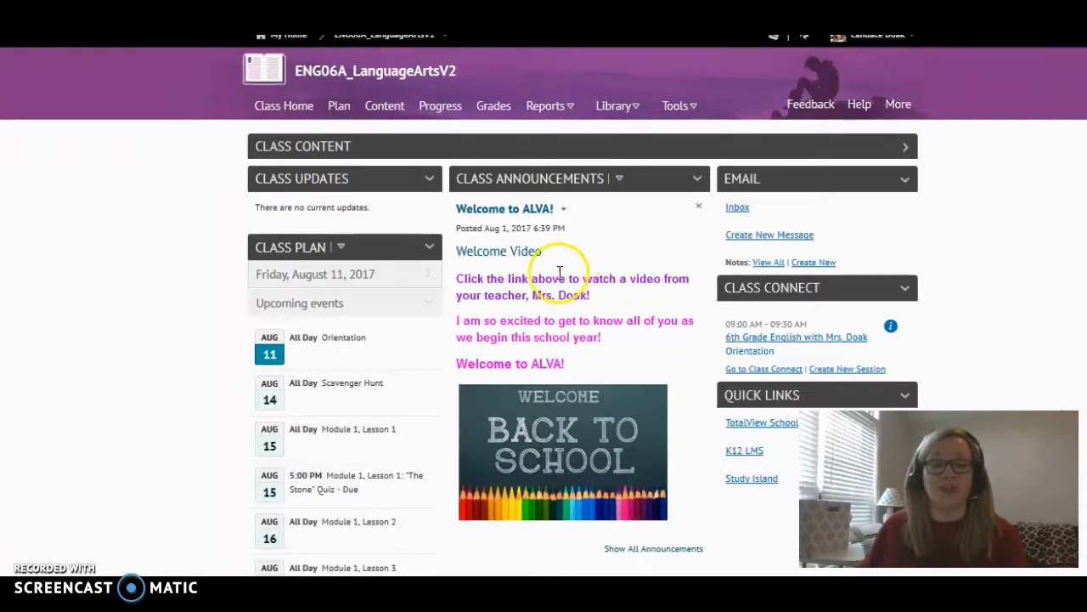
pyautogui.moveTo(554, 277)
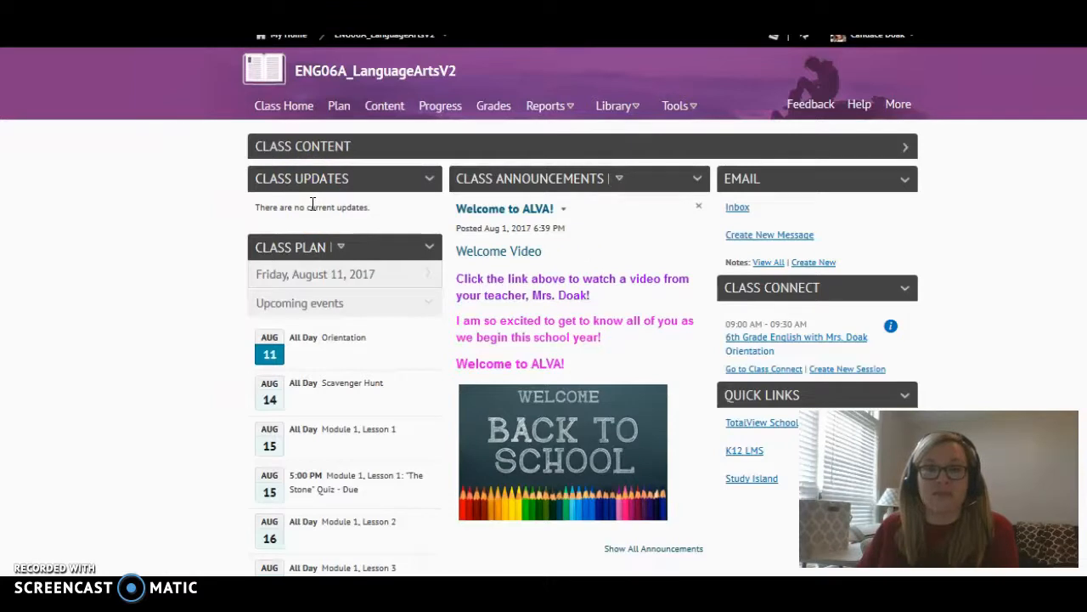
pyautogui.moveTo(316, 204)
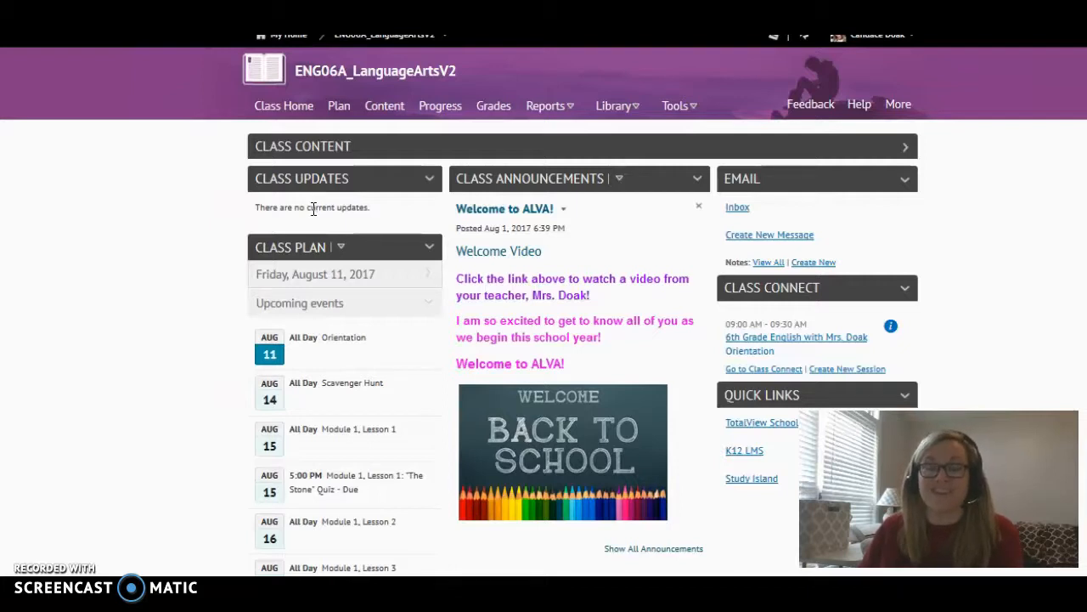
pyautogui.moveTo(316, 222)
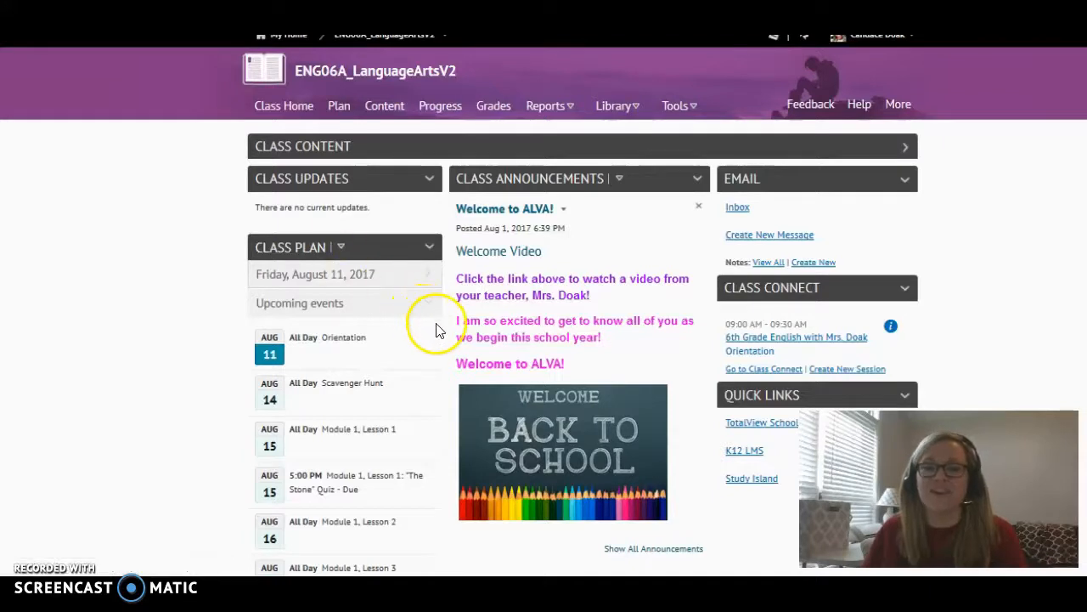
pyautogui.moveTo(327, 178)
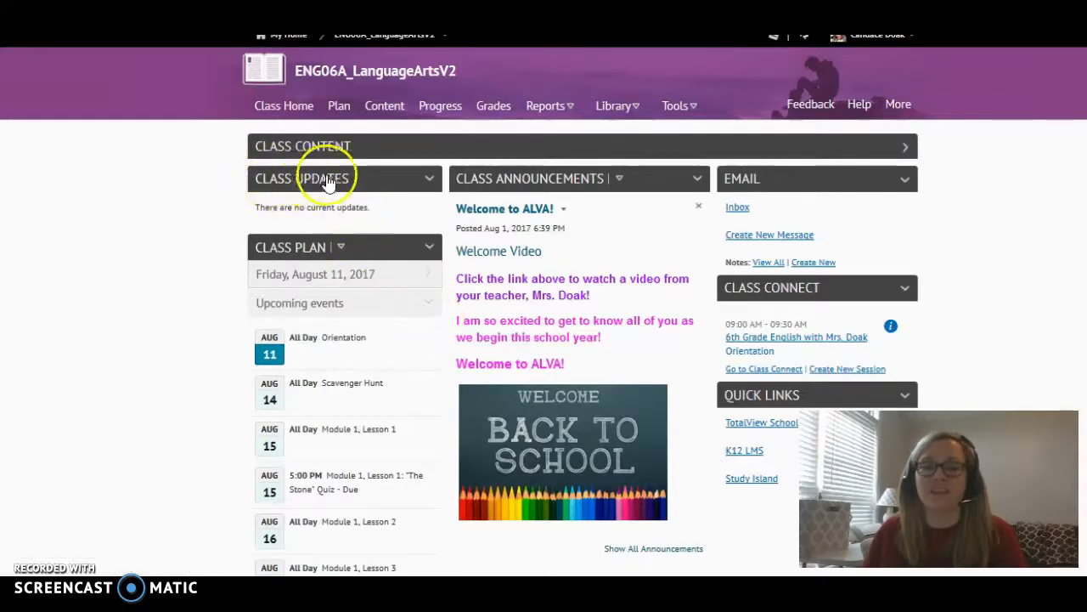
pyautogui.moveTo(337, 188)
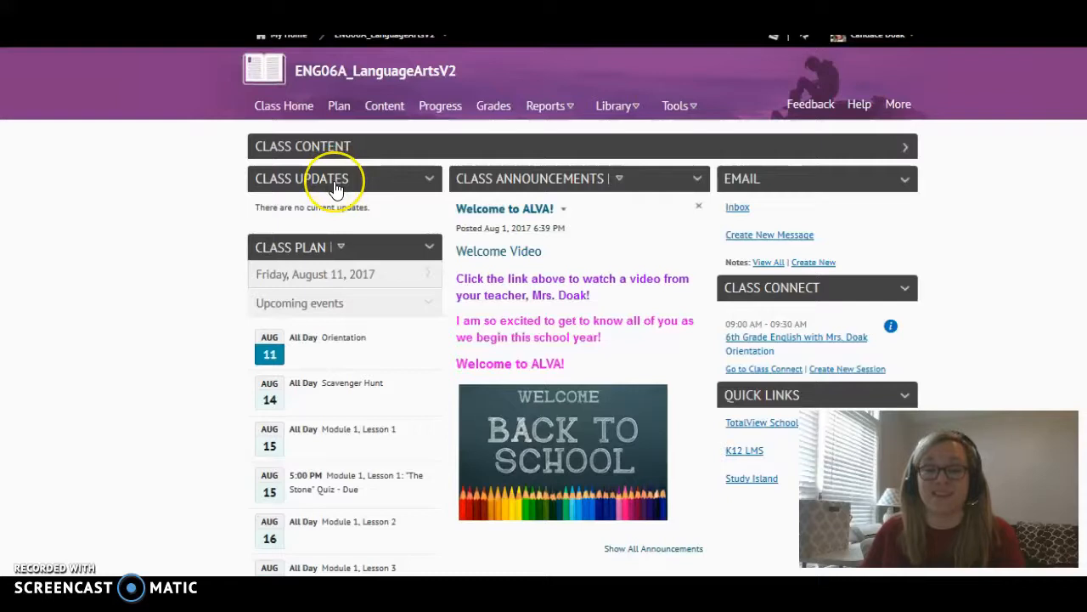
pyautogui.moveTo(323, 194)
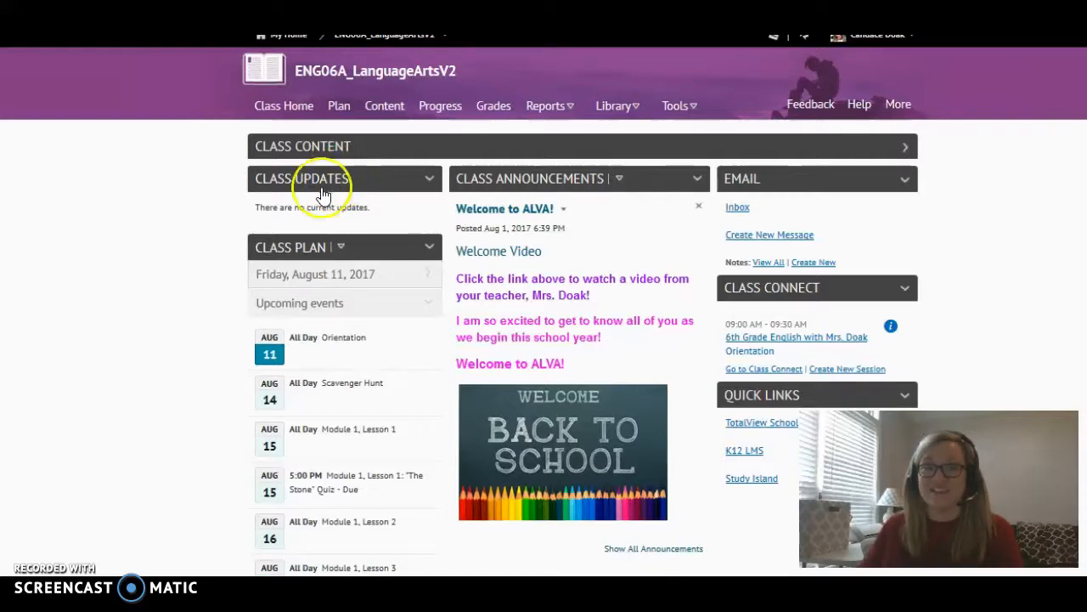
pyautogui.moveTo(271, 186)
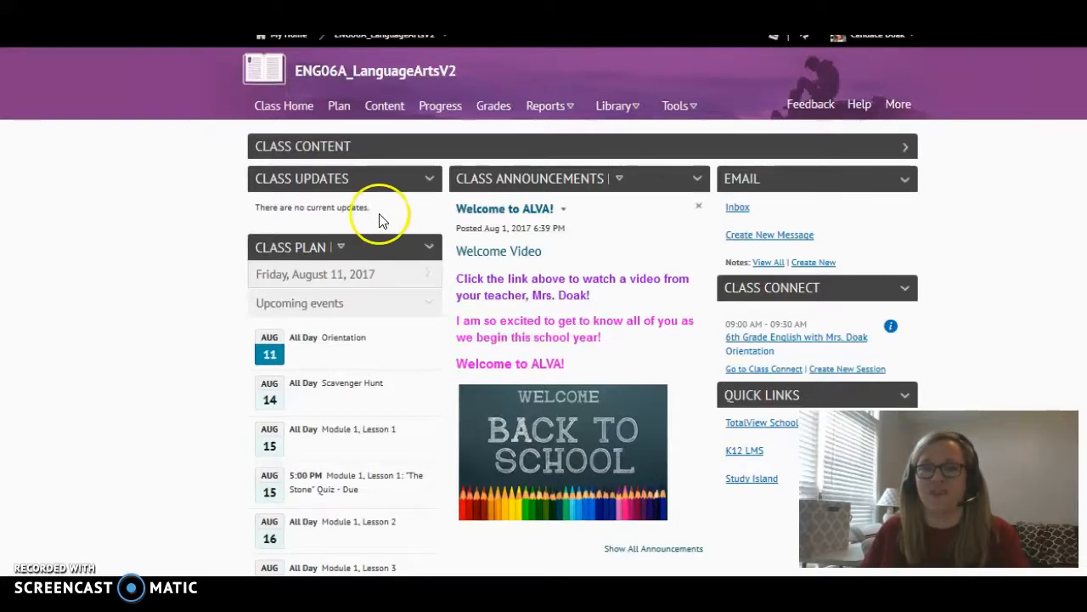
pyautogui.moveTo(323, 234)
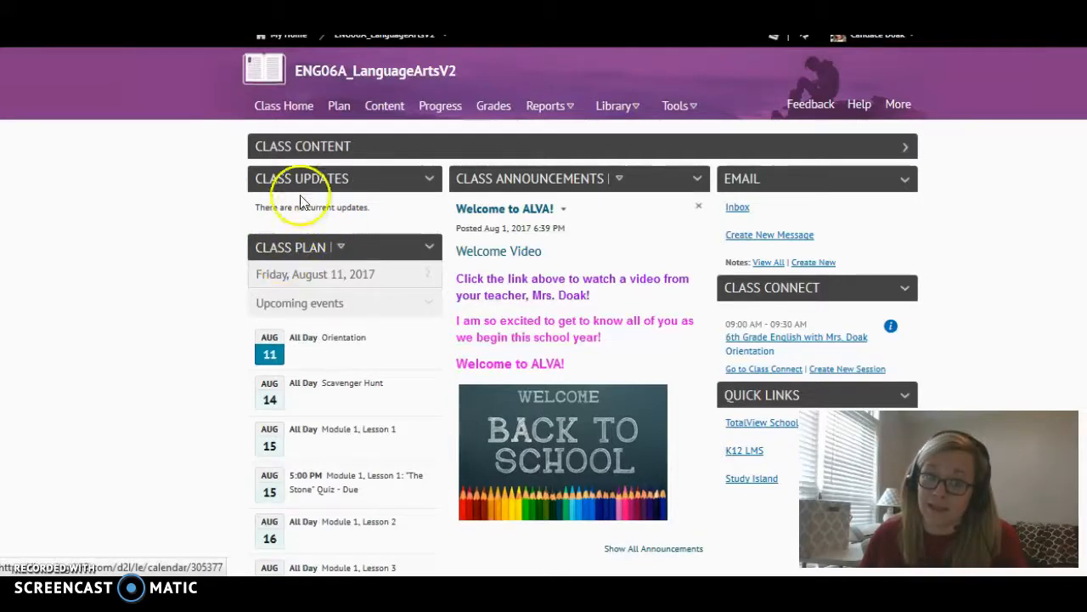
pyautogui.moveTo(337, 109)
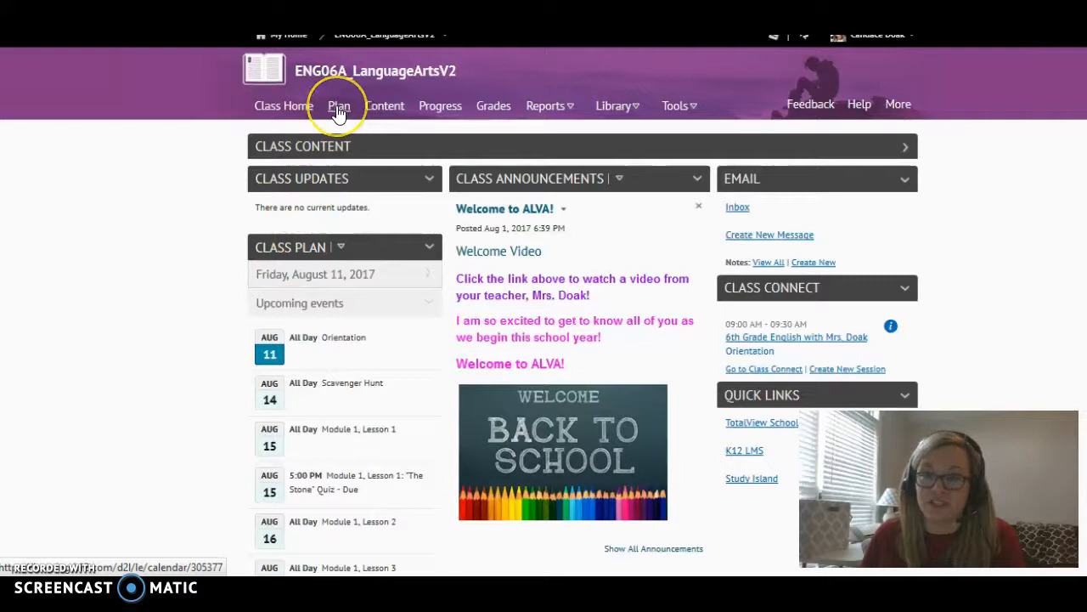
pyautogui.moveTo(280, 270)
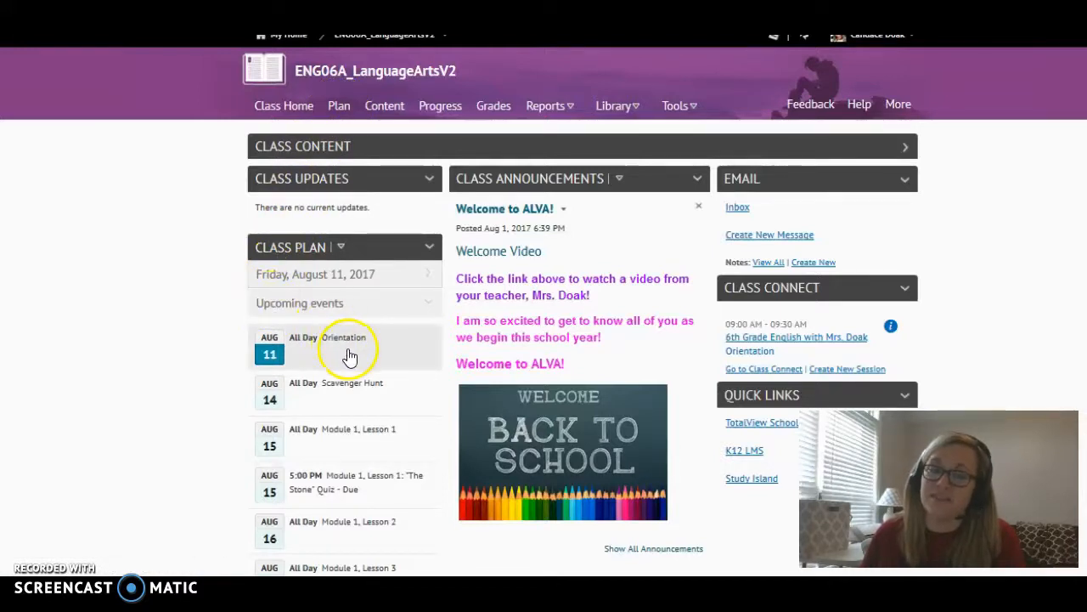
pyautogui.moveTo(348, 426)
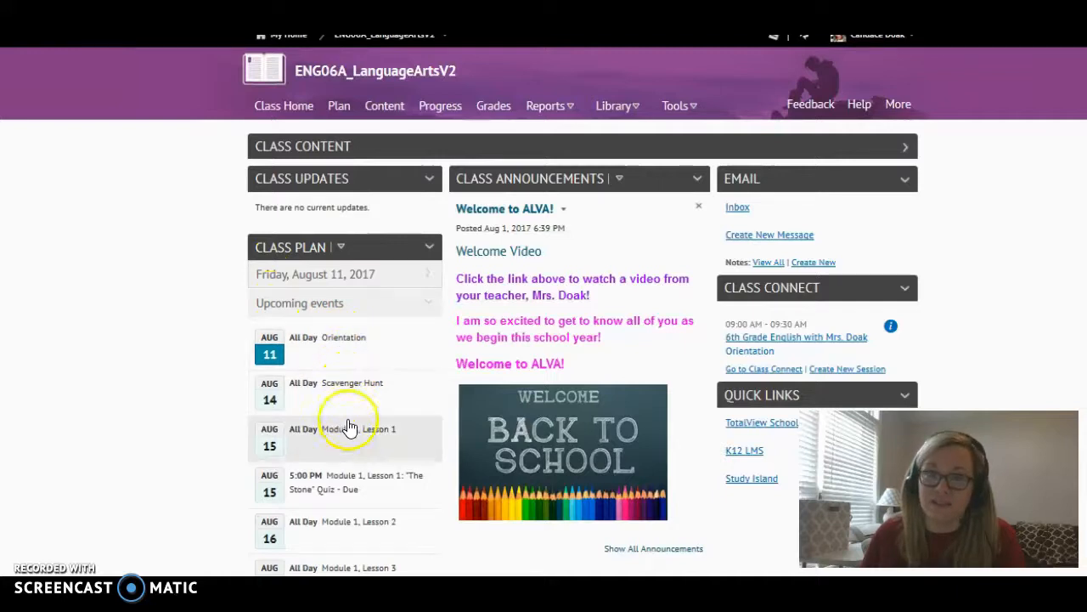
pyautogui.moveTo(354, 352)
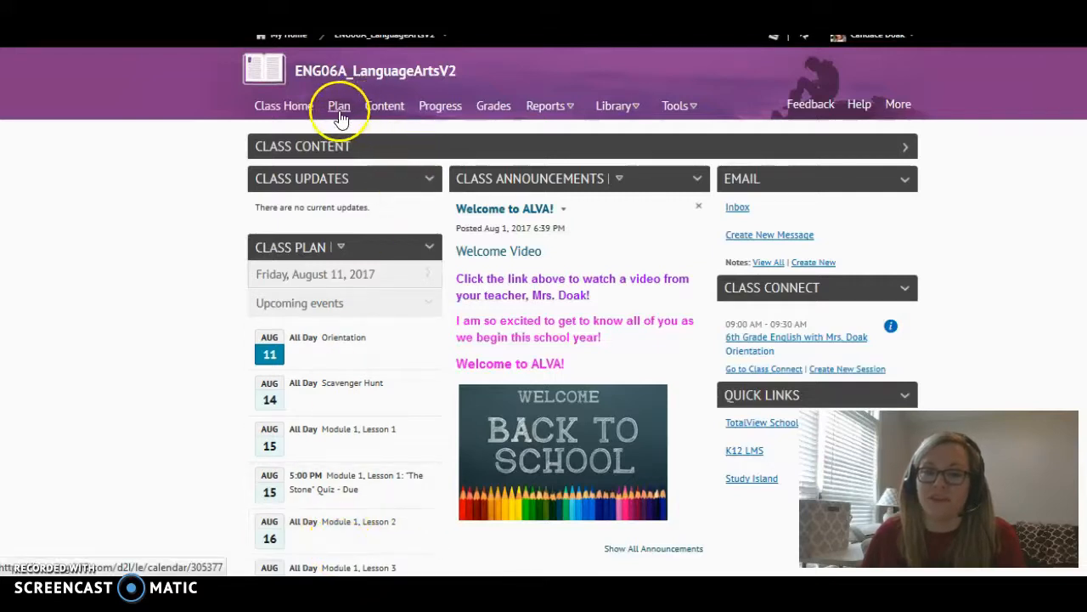
pyautogui.moveTo(611, 197)
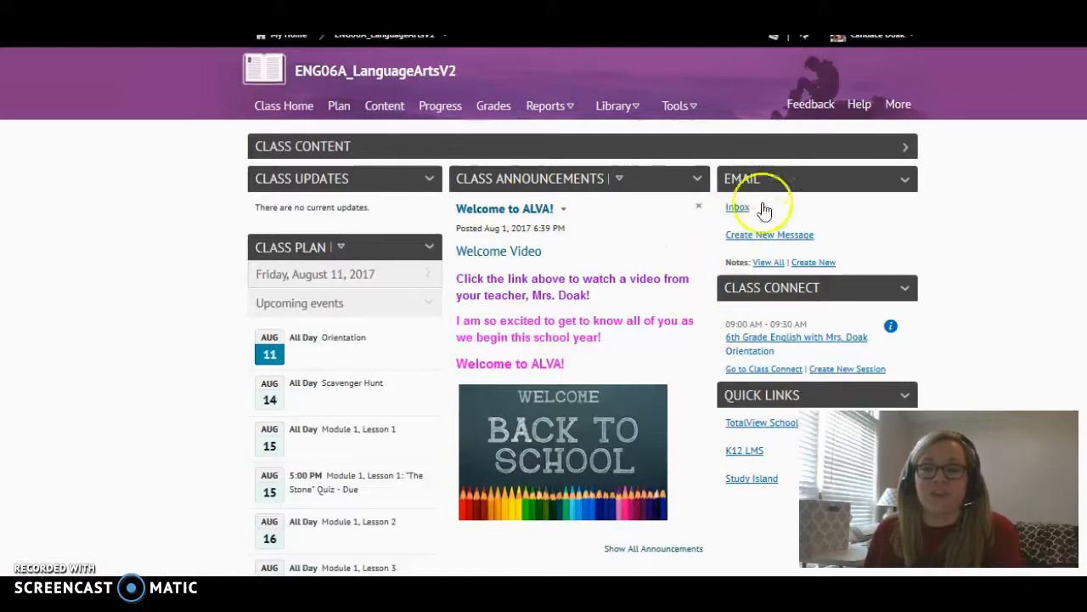
pyautogui.moveTo(794, 367)
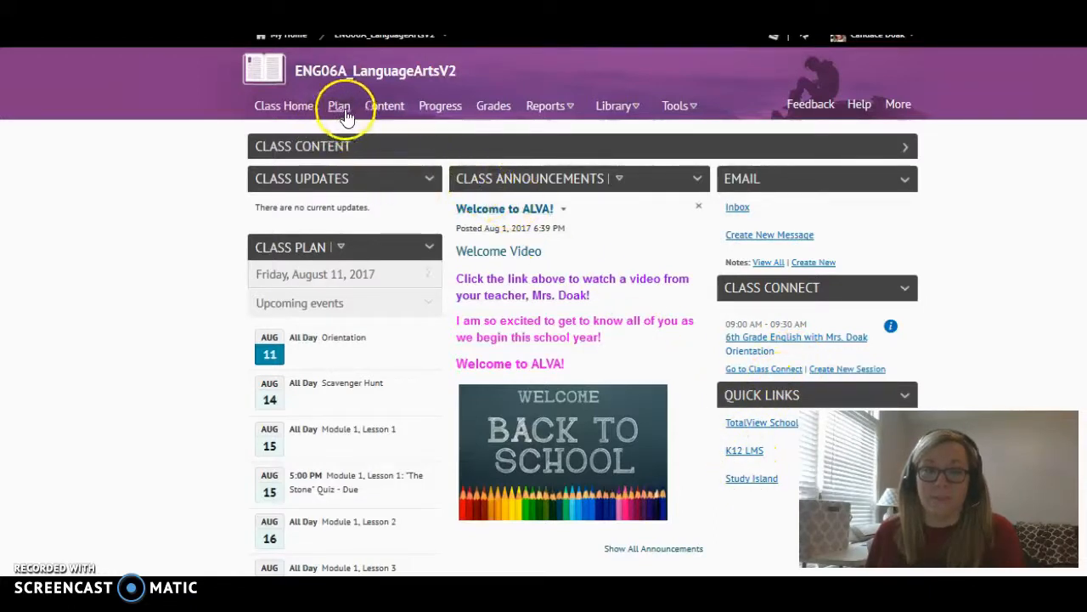
# Show the course calendar in Month view for August 2017 events
pyautogui.click(338, 105)
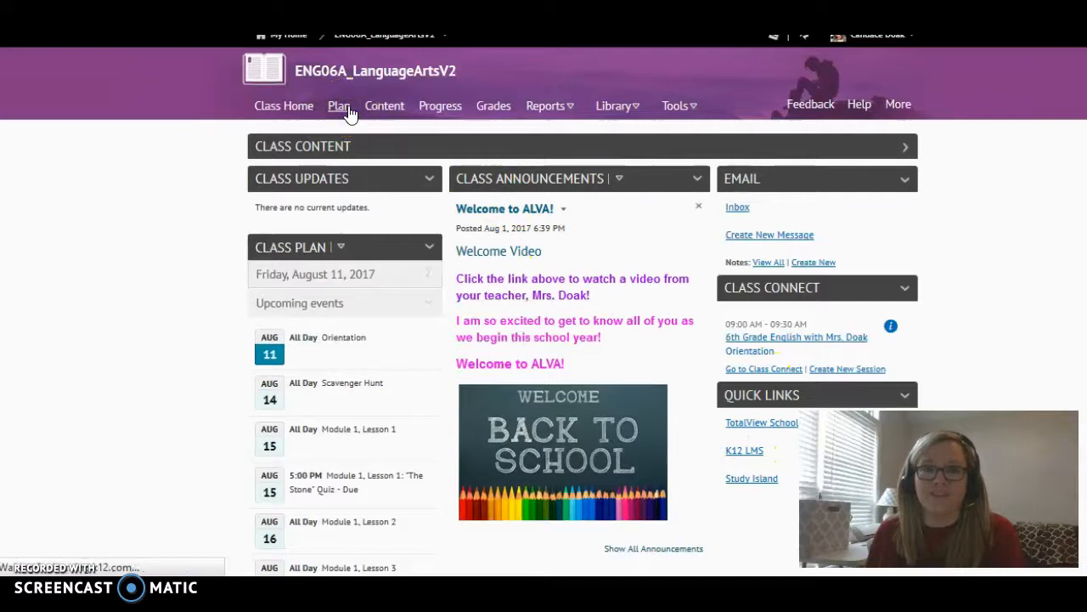
pyautogui.click(339, 105)
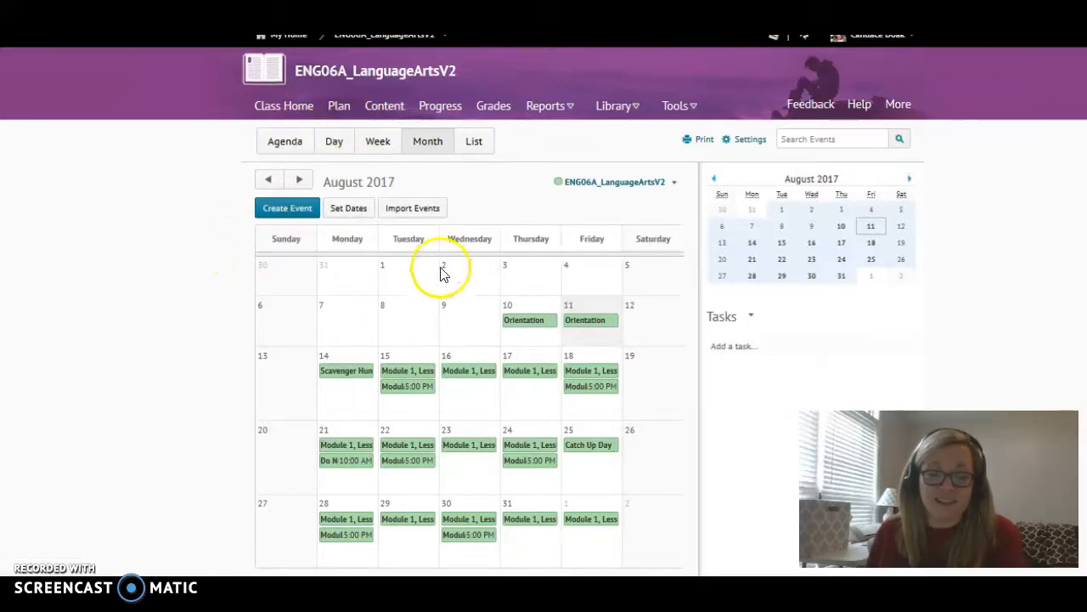
pyautogui.moveTo(477, 378)
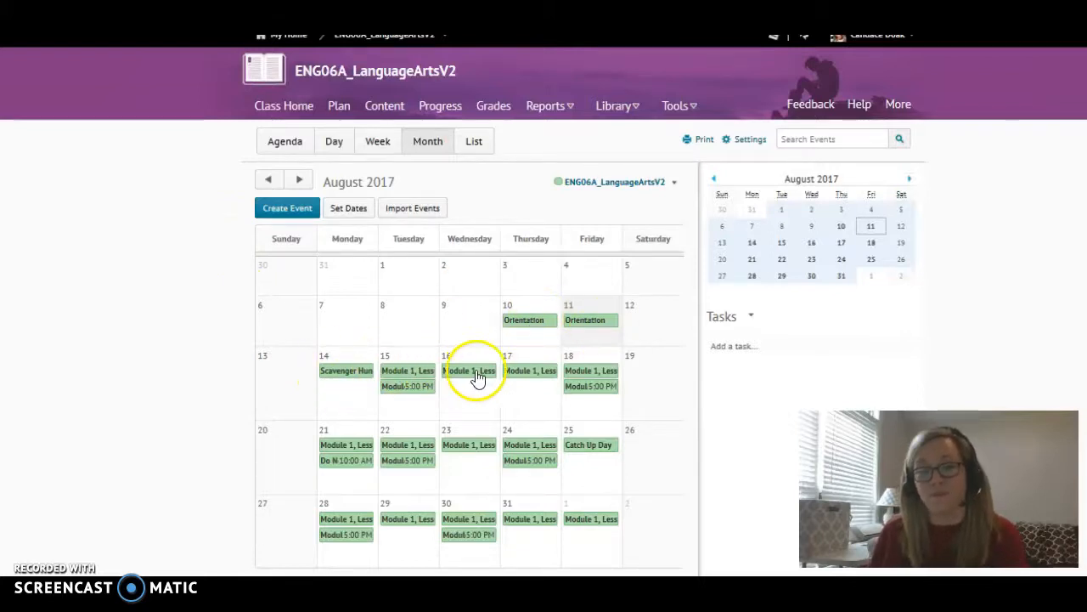
pyautogui.moveTo(357, 393)
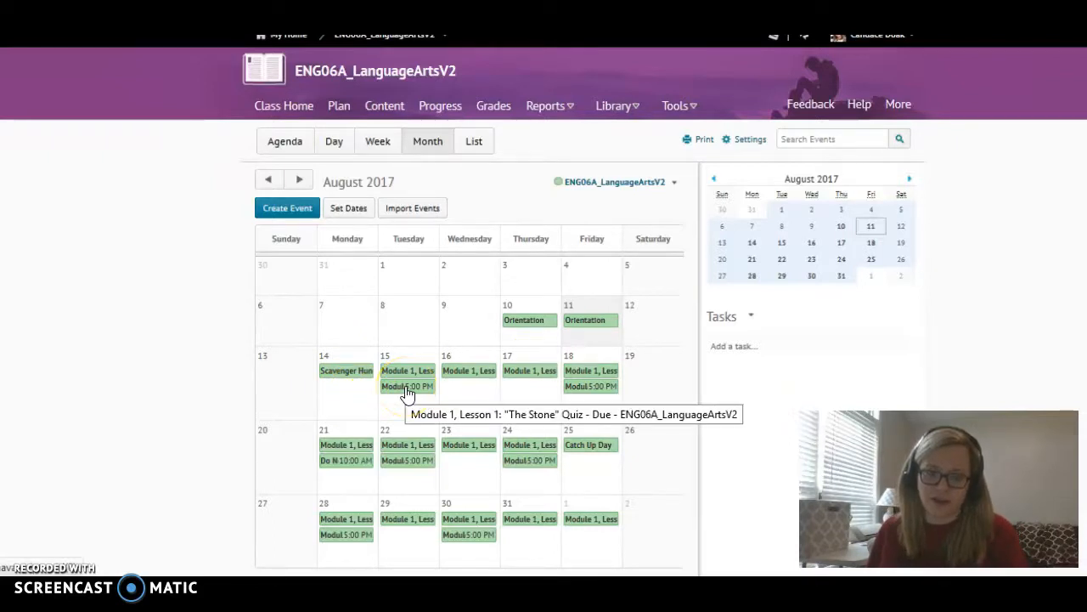
pyautogui.moveTo(427, 370)
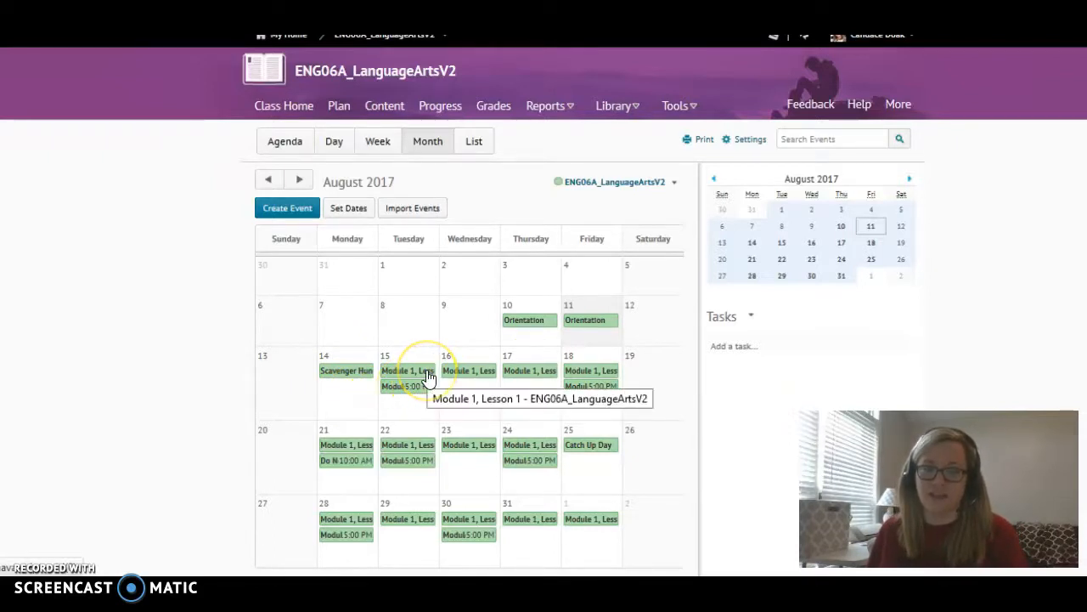
pyautogui.moveTo(430, 399)
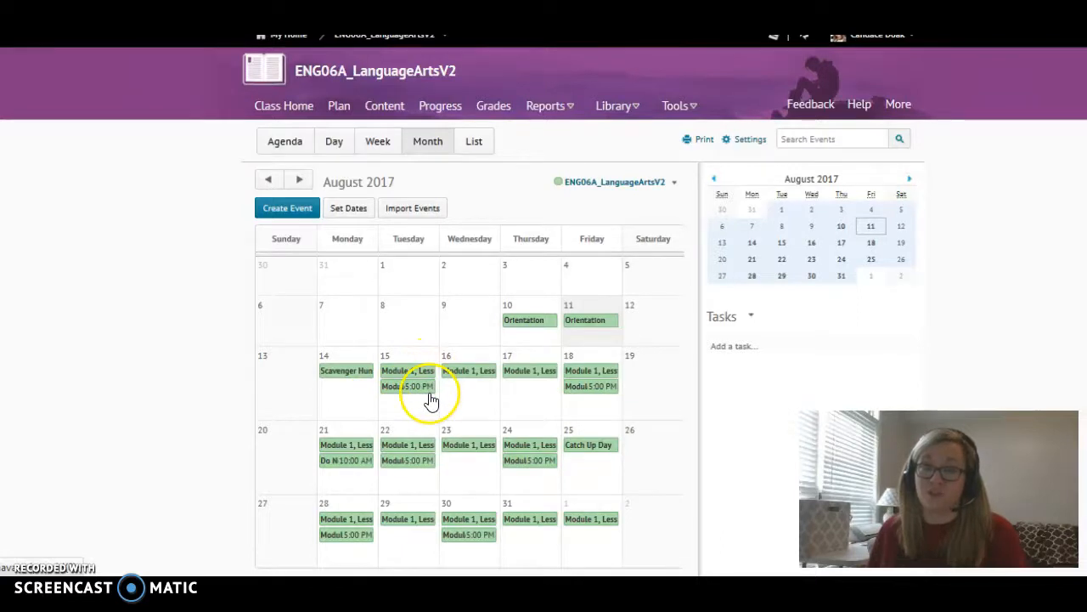
pyautogui.moveTo(408, 385)
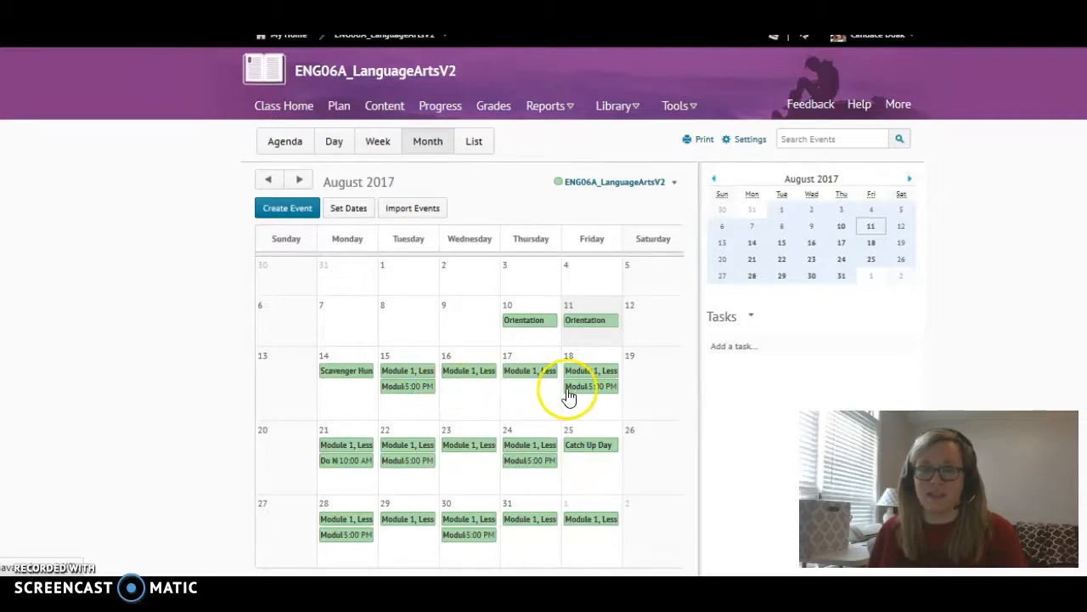
pyautogui.moveTo(593, 397)
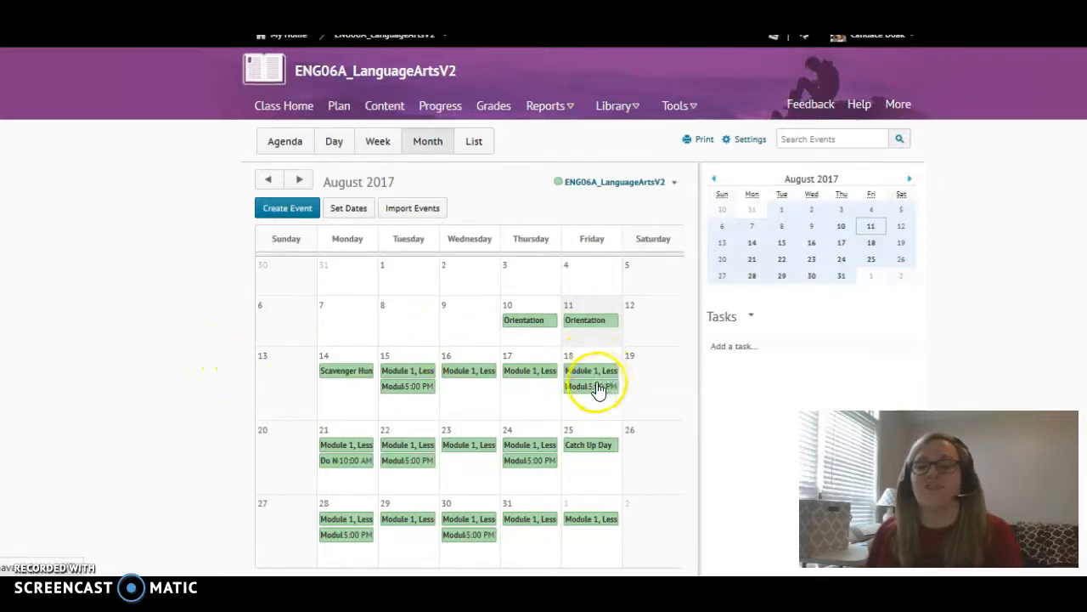
pyautogui.moveTo(318, 257)
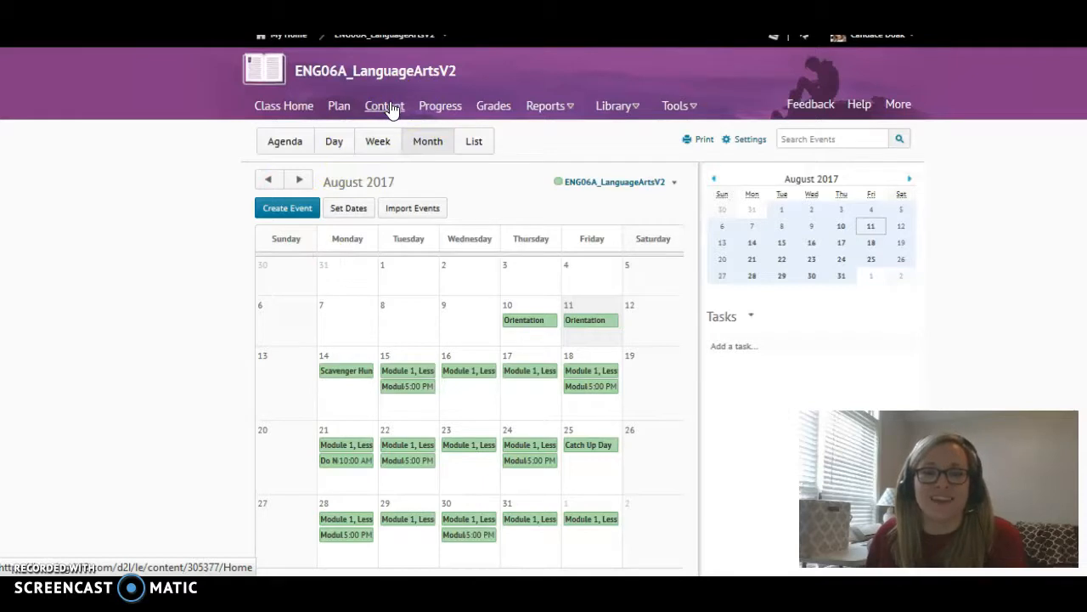
# Show the course Content area and browse down to the Recordings module links
pyautogui.click(383, 105)
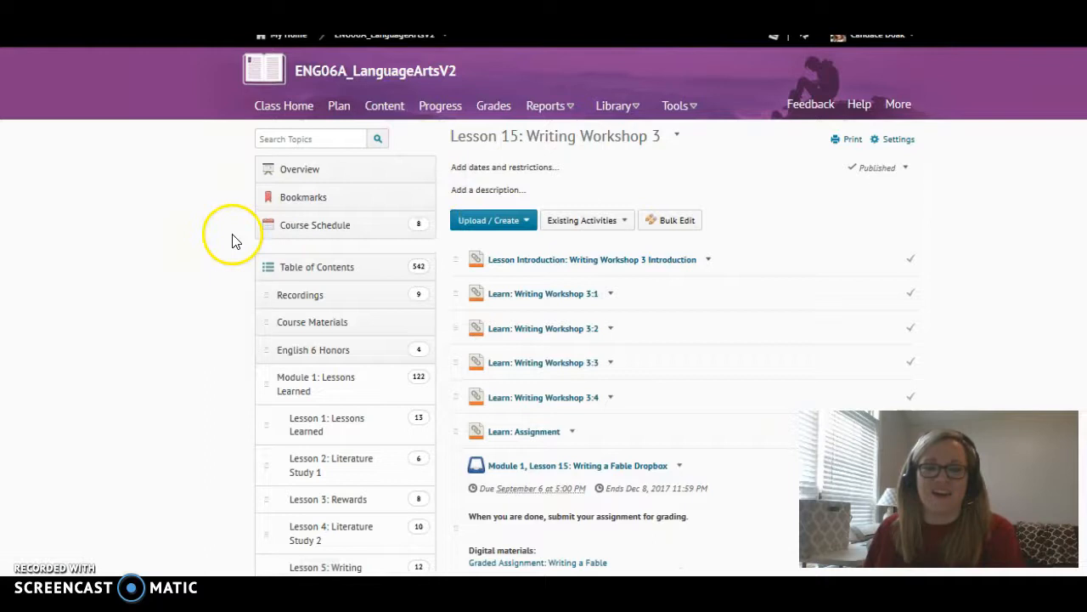
pyautogui.scroll(-3)
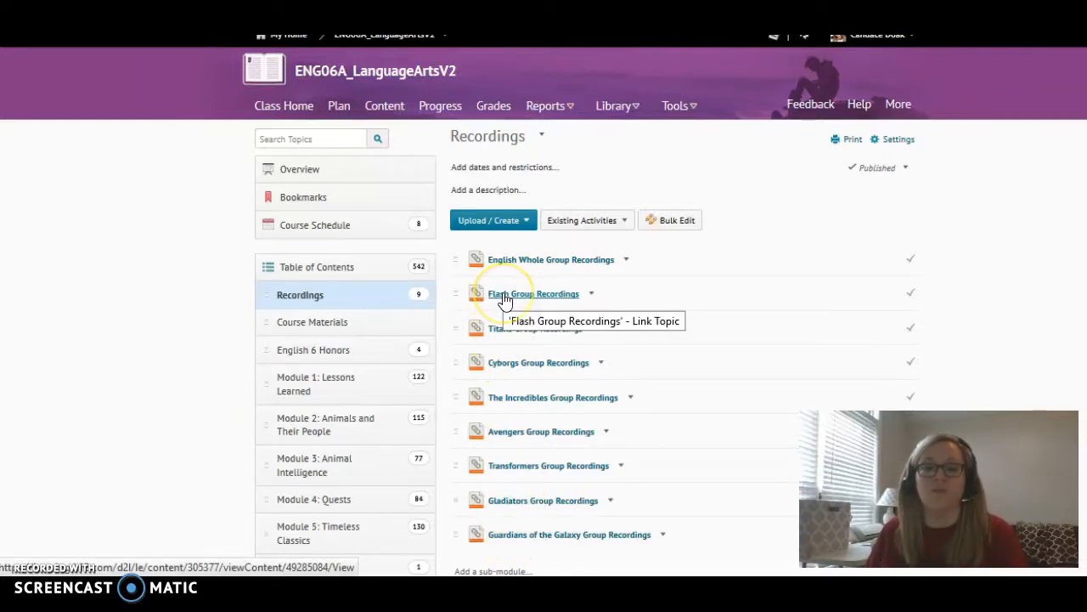
# View the Flash Group Recordings schedule, then go back to the Table of Contents
pyautogui.click(529, 293)
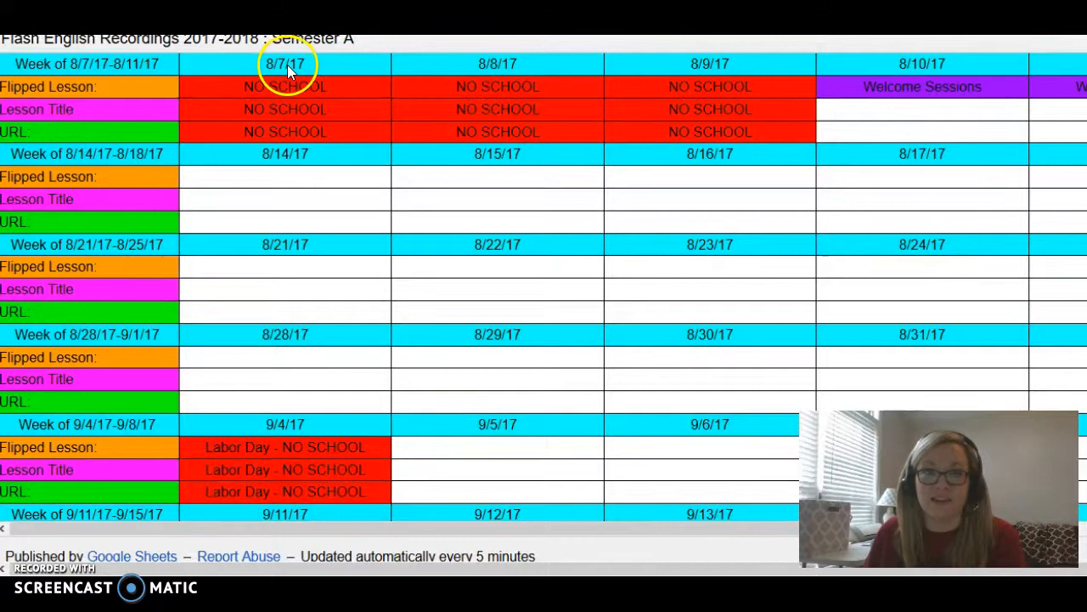
pyautogui.moveTo(262, 203)
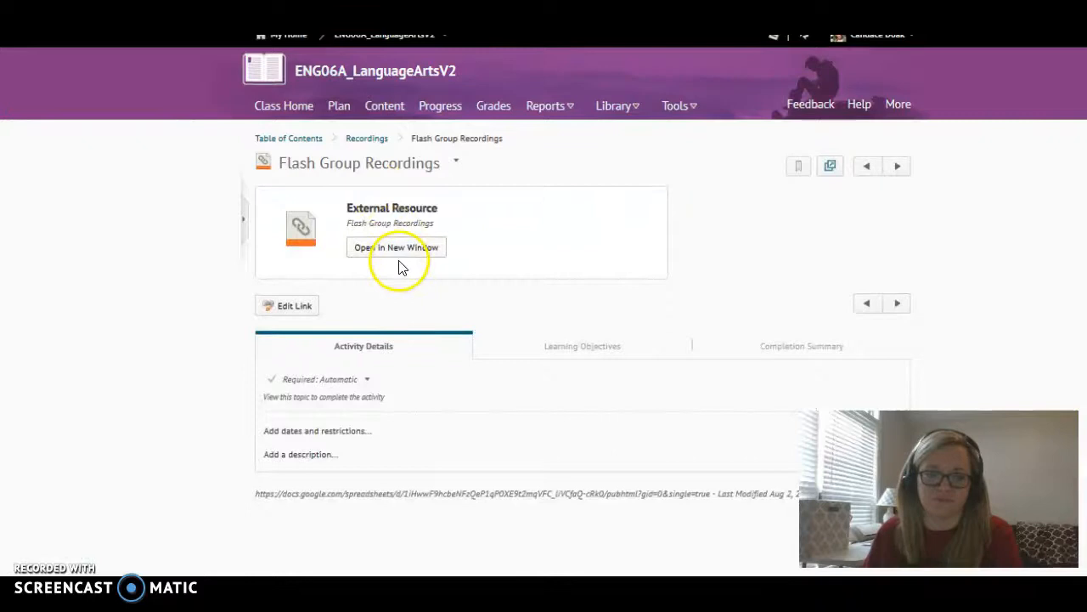
pyautogui.moveTo(304, 143)
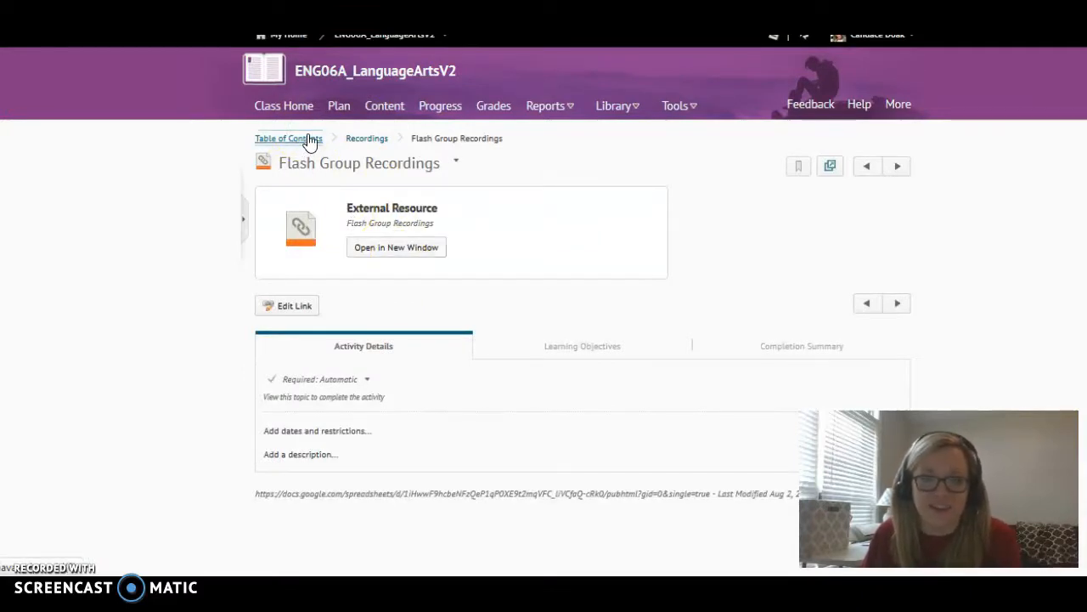
pyautogui.click(284, 137)
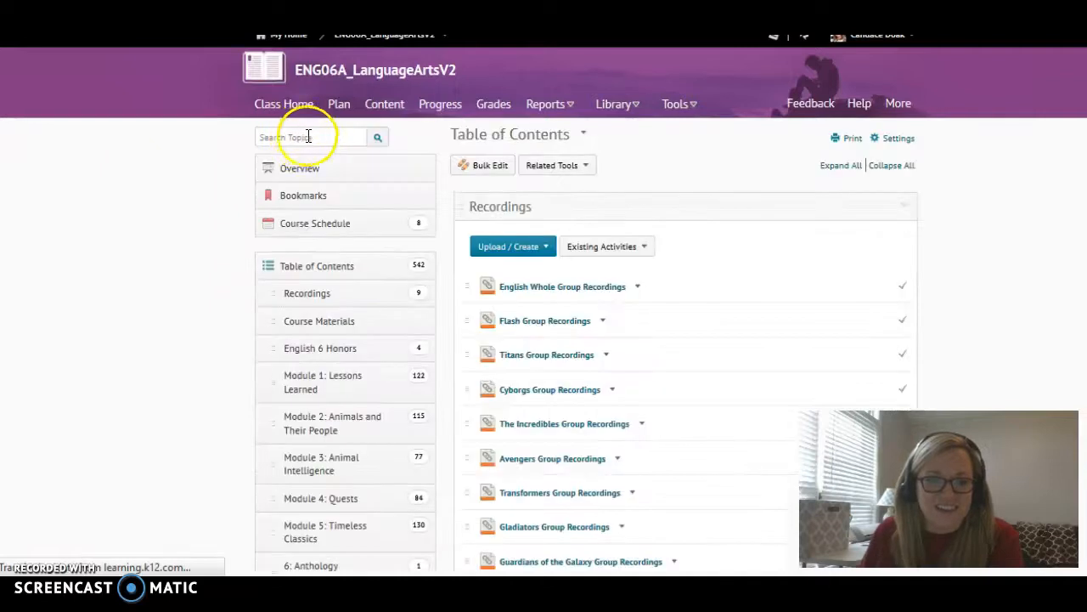
# From Course Materials, bring up the Literature for Young Readers Volume 6 topic
pyautogui.click(318, 322)
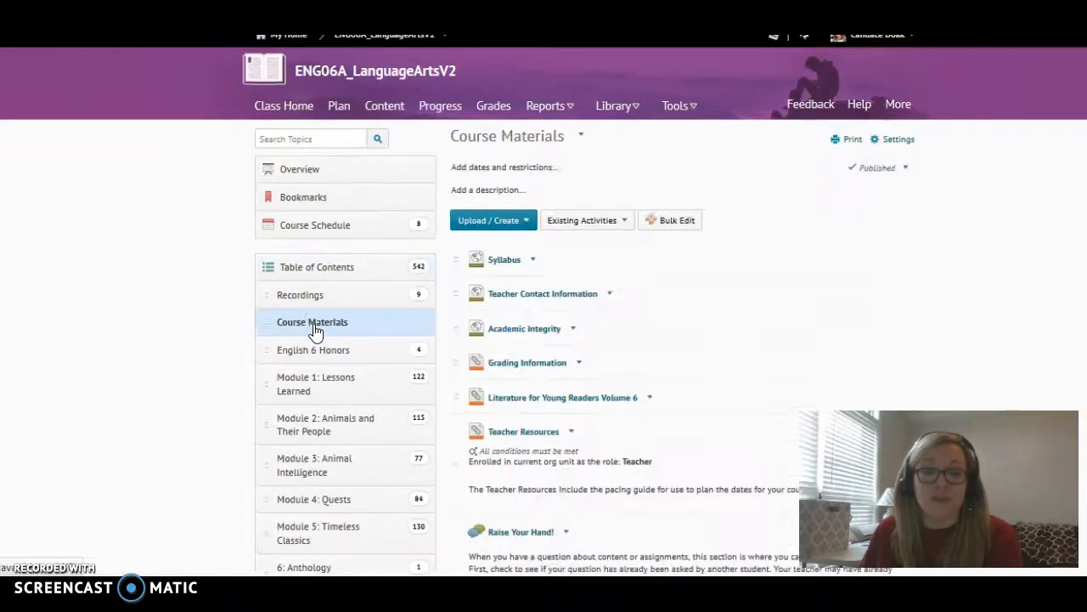
pyautogui.moveTo(494, 259)
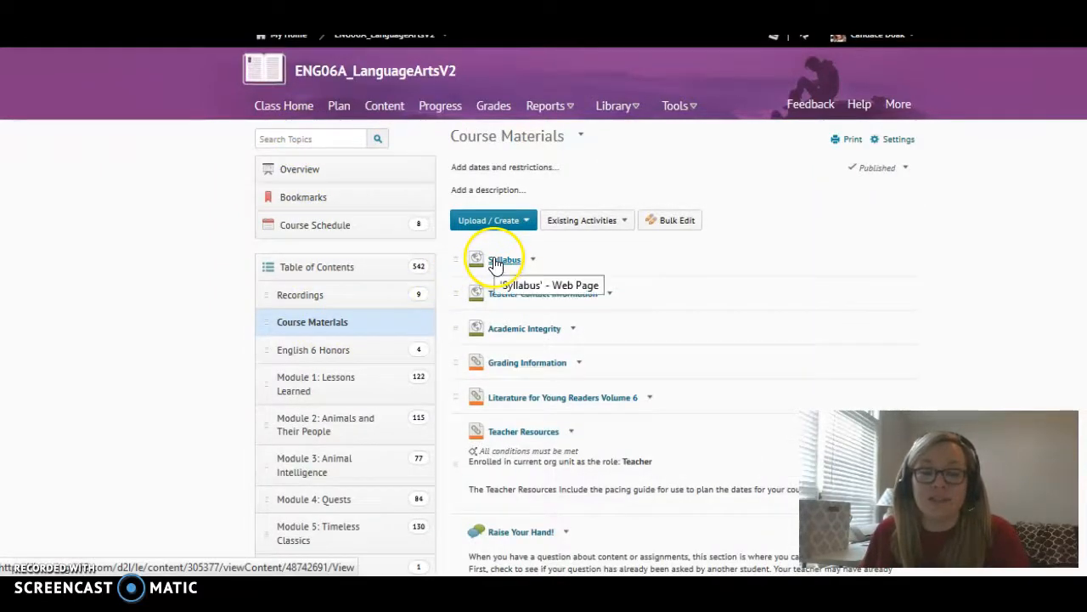
pyautogui.moveTo(501, 271)
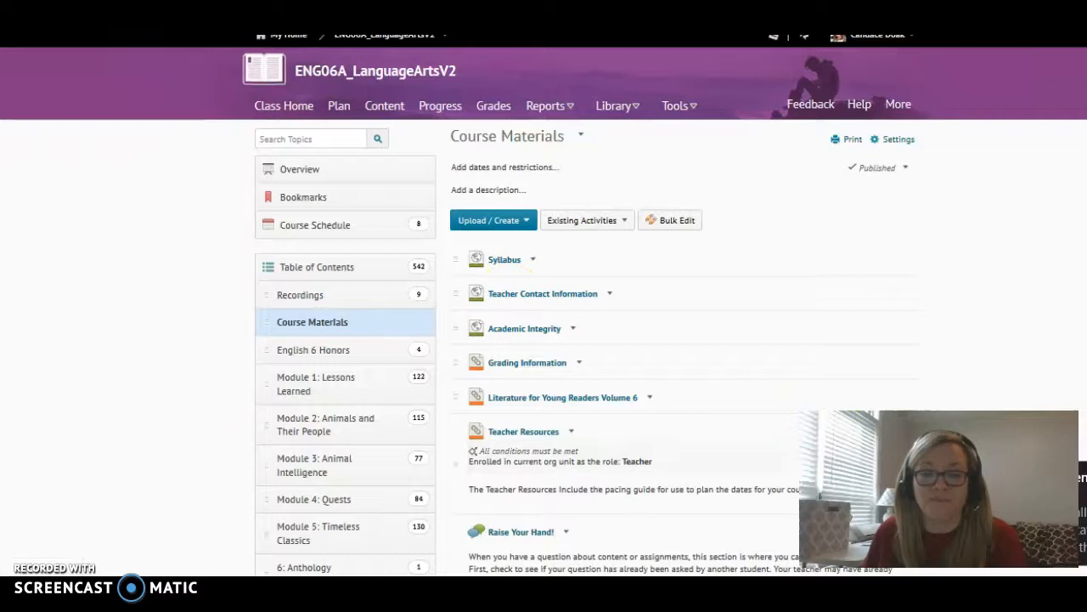
pyautogui.moveTo(509, 303)
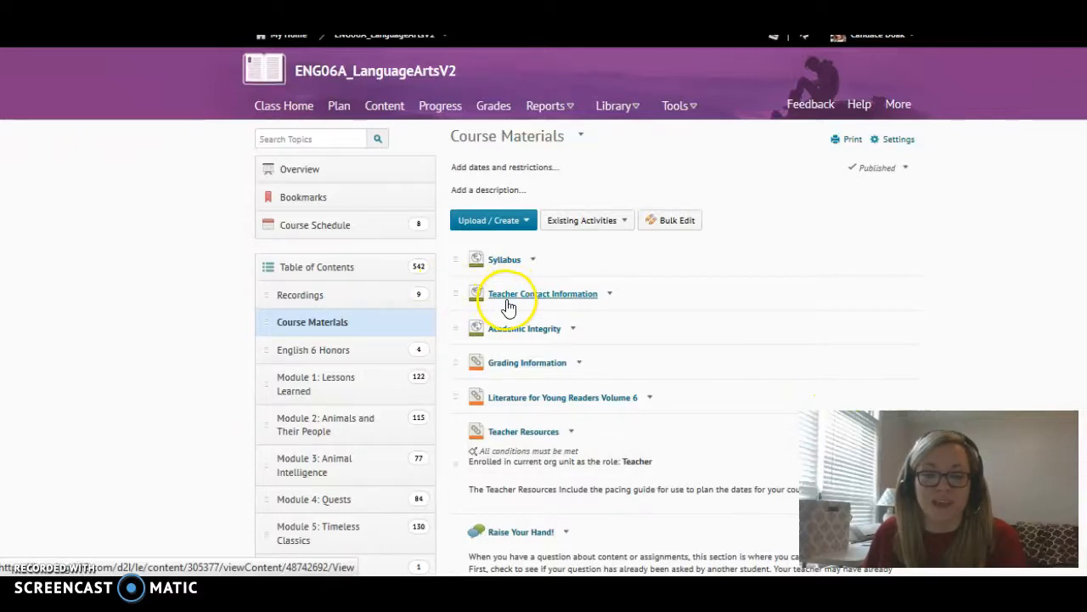
pyautogui.moveTo(574, 299)
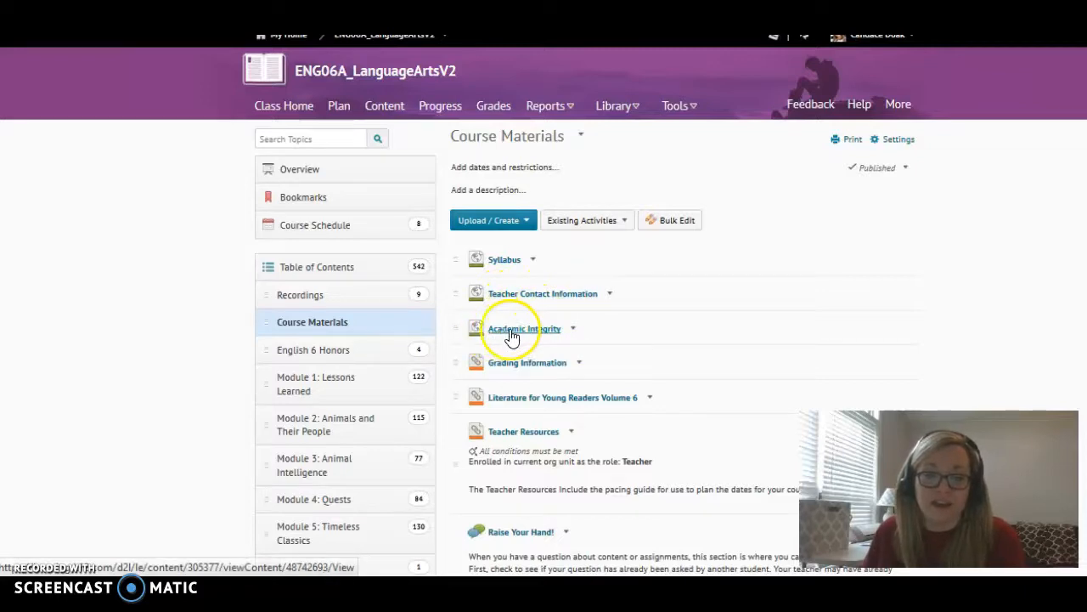
pyautogui.moveTo(532, 330)
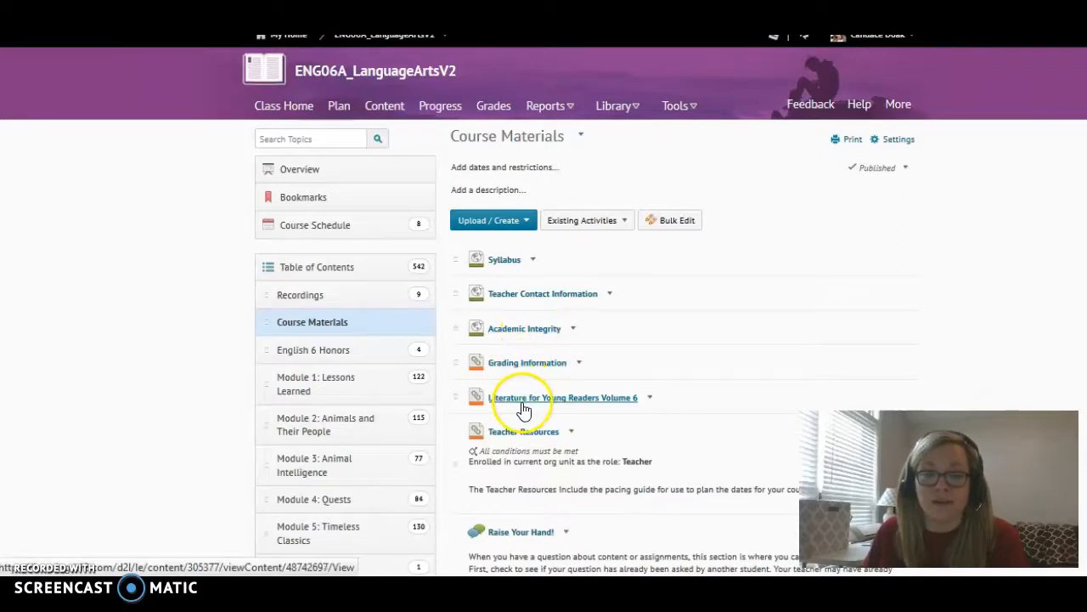
pyautogui.moveTo(605, 401)
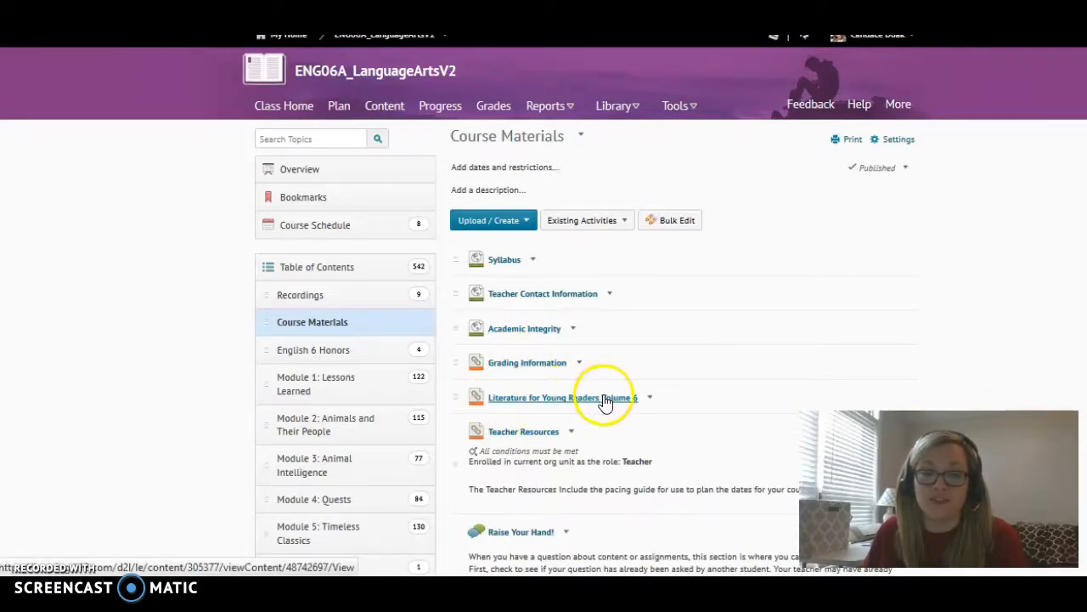
pyautogui.click(553, 398)
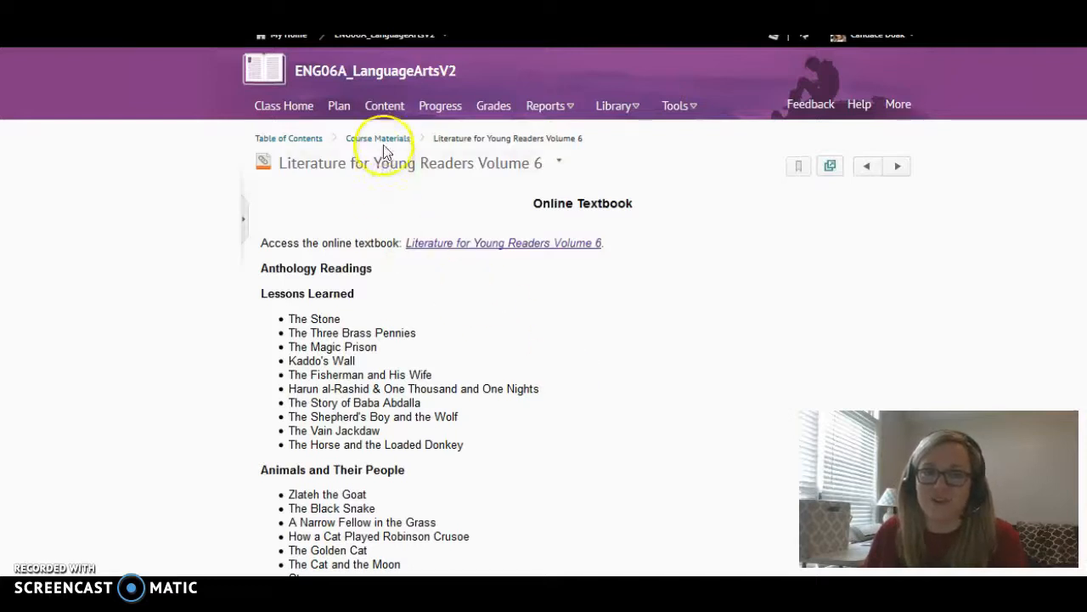
pyautogui.moveTo(430, 253)
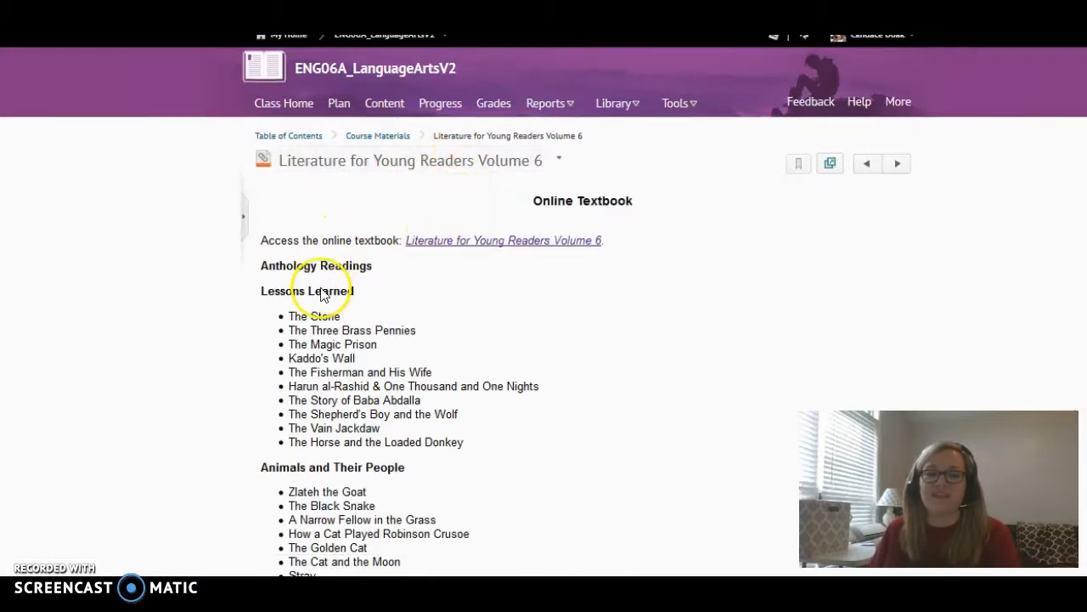
pyautogui.scroll(-3)
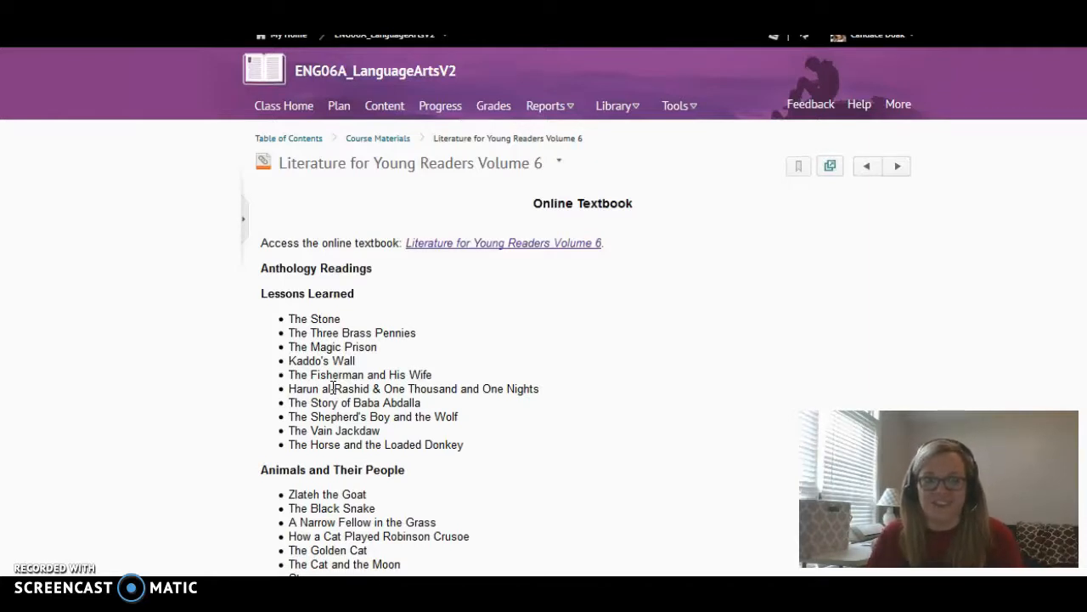
pyautogui.scroll(-3)
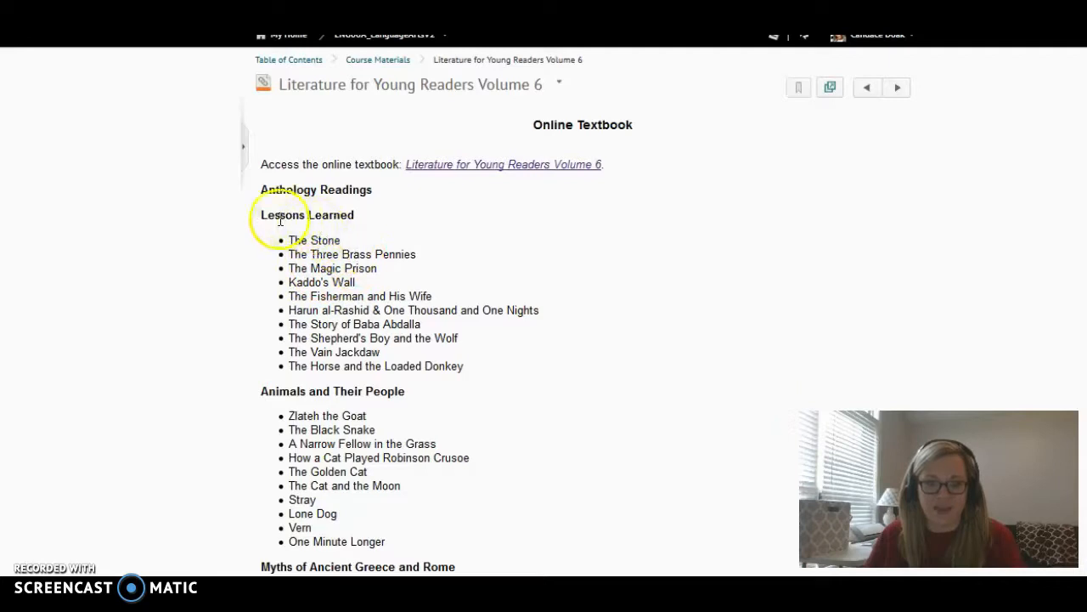
pyautogui.moveTo(284, 219)
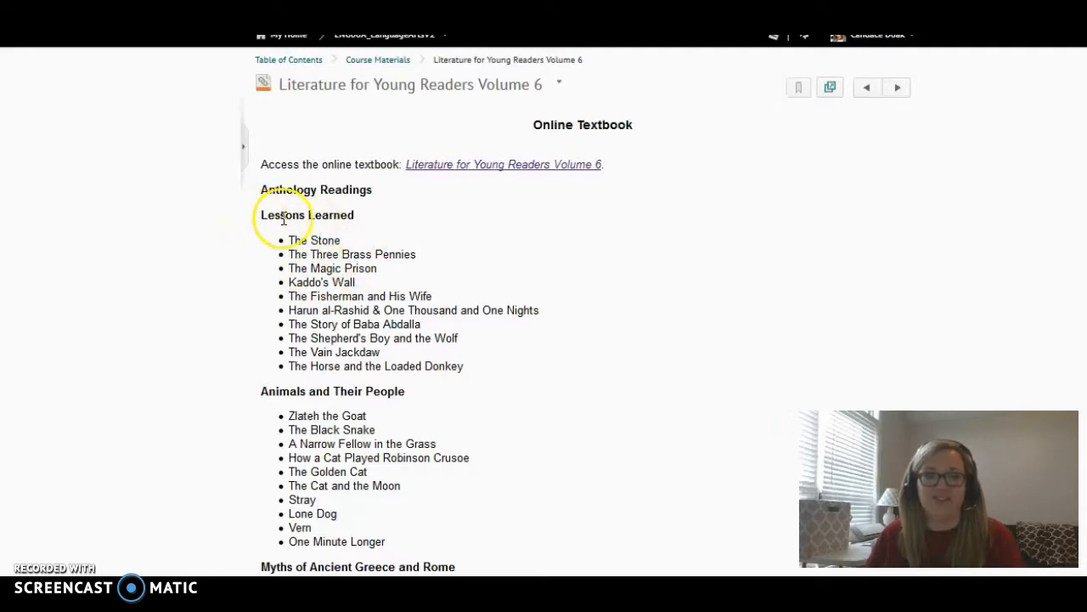
pyautogui.moveTo(357, 281)
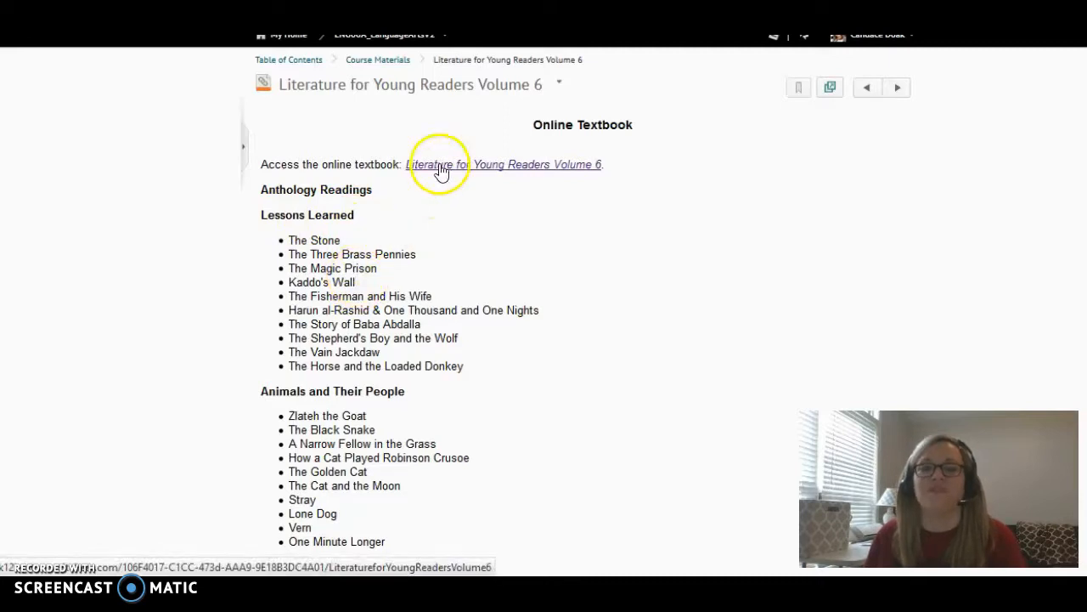
# Browse the Volume 6 online textbook's unit list, including Timeless Classics readings
pyautogui.click(440, 164)
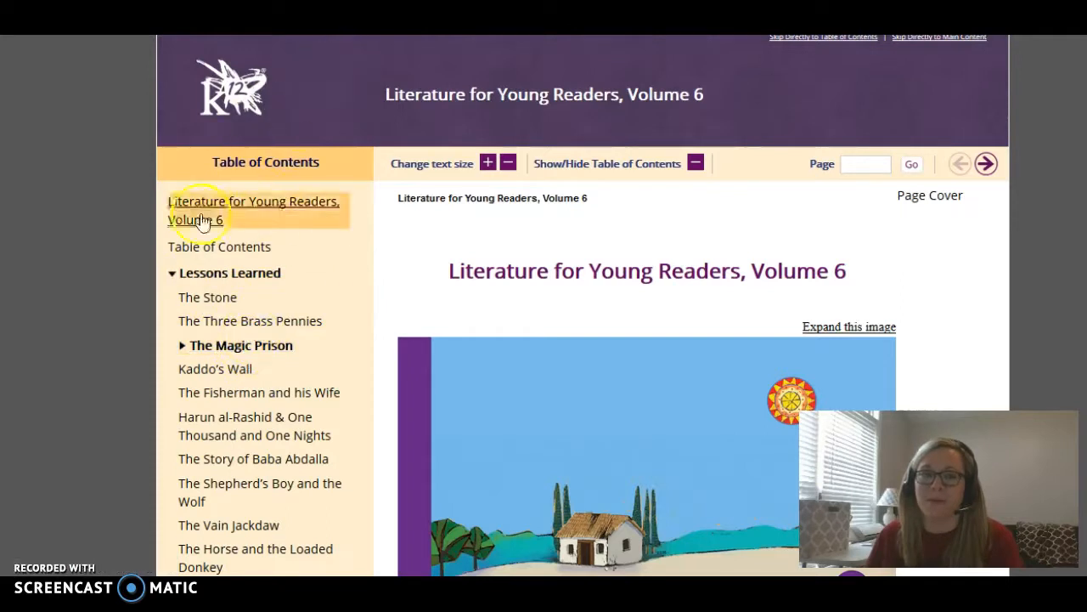
pyautogui.click(229, 273)
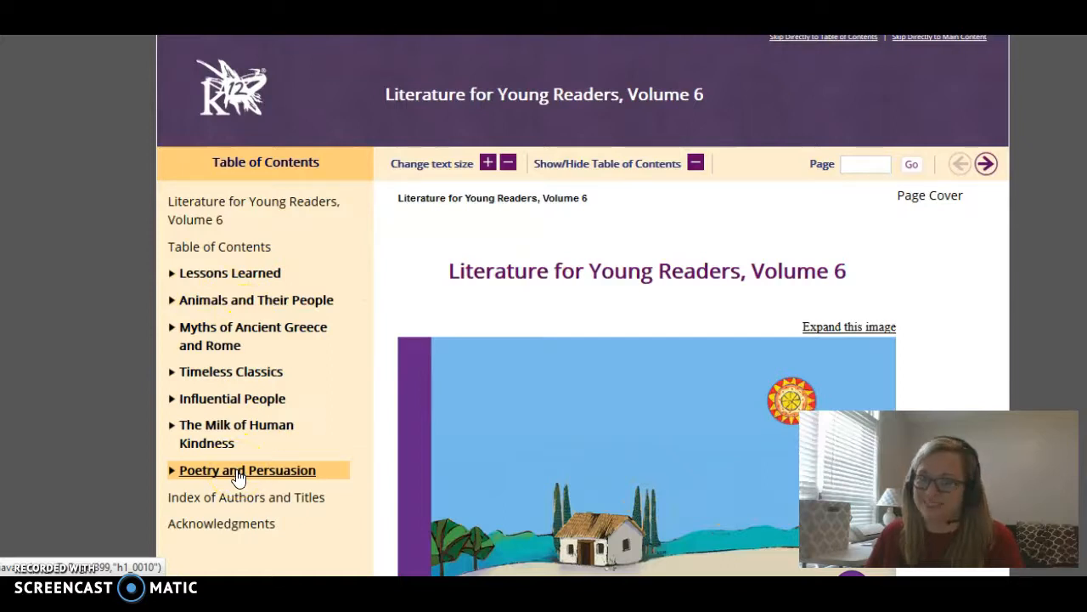
pyautogui.moveTo(173, 278)
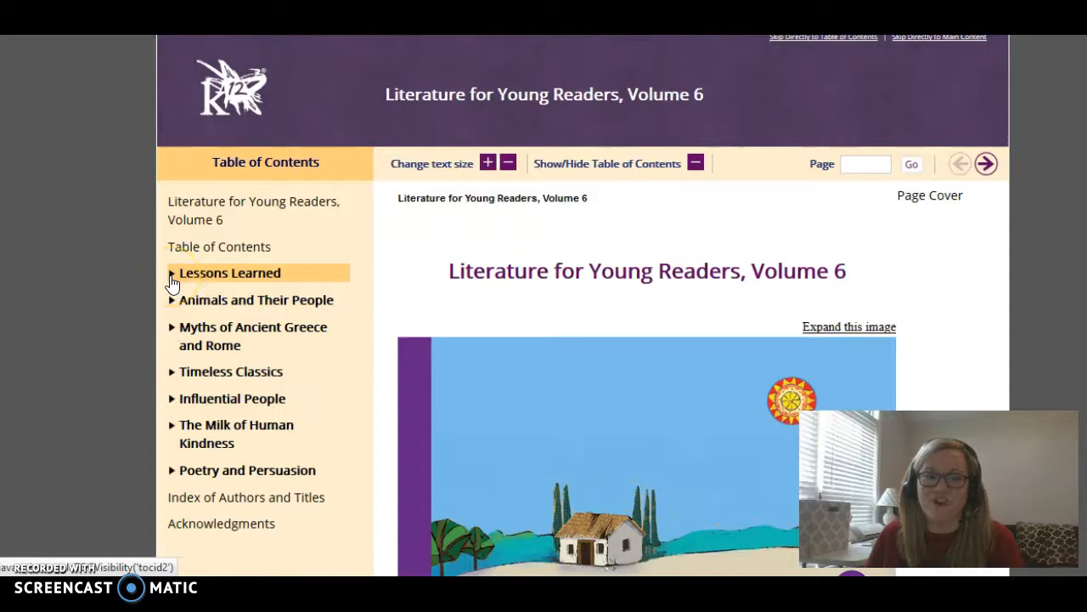
pyautogui.moveTo(173, 383)
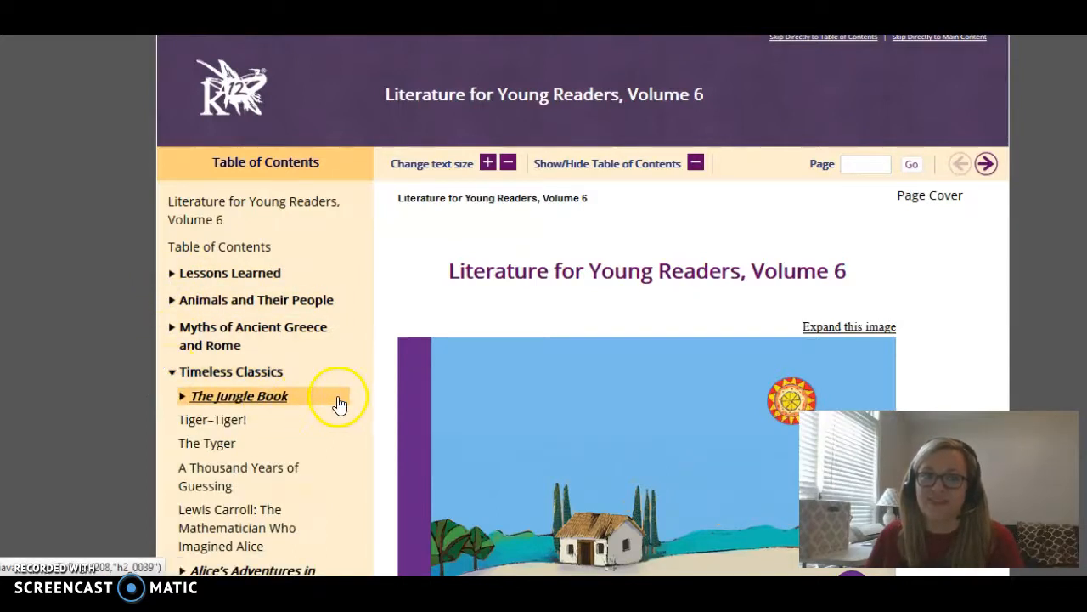
pyautogui.scroll(-3)
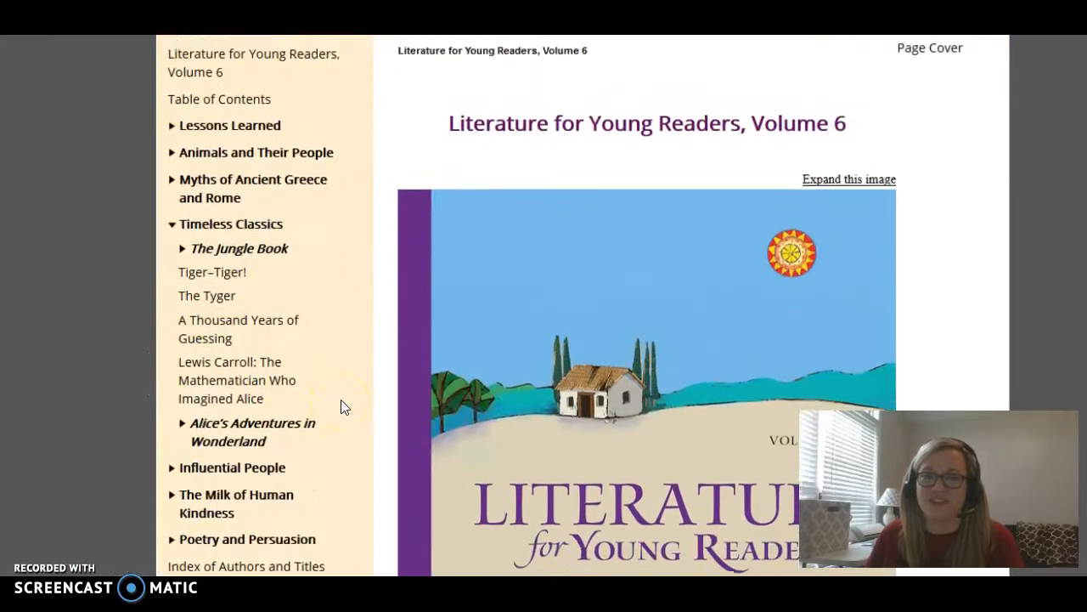
pyautogui.scroll(3)
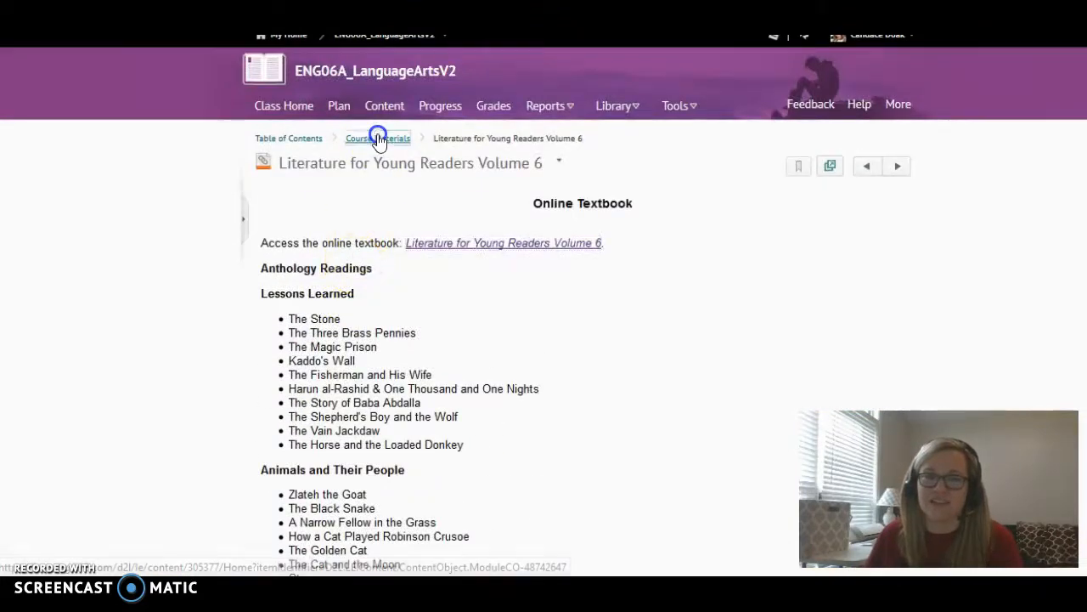
pyautogui.moveTo(473, 365)
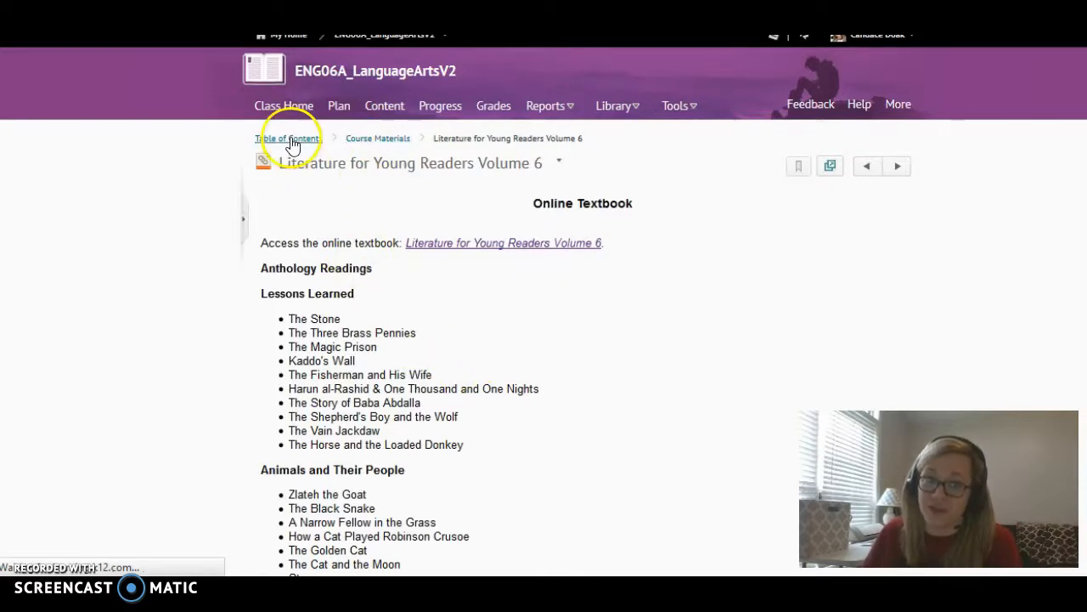
# Back in Course Materials, expand Module 1: Lessons Learned and view Lesson 1 activities
pyautogui.click(289, 138)
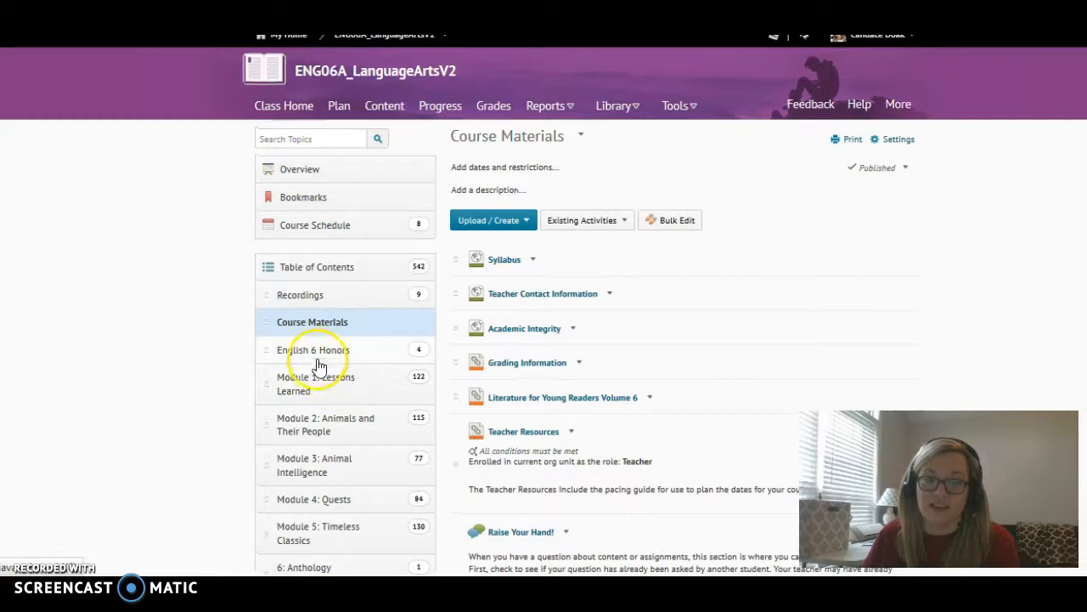
pyautogui.click(295, 383)
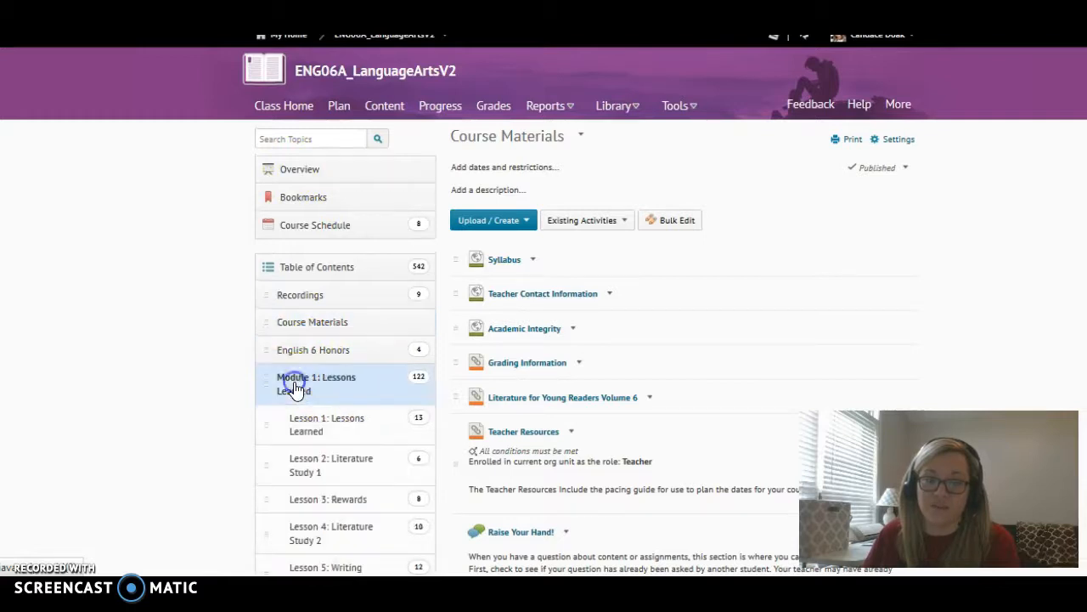
pyautogui.scroll(-3)
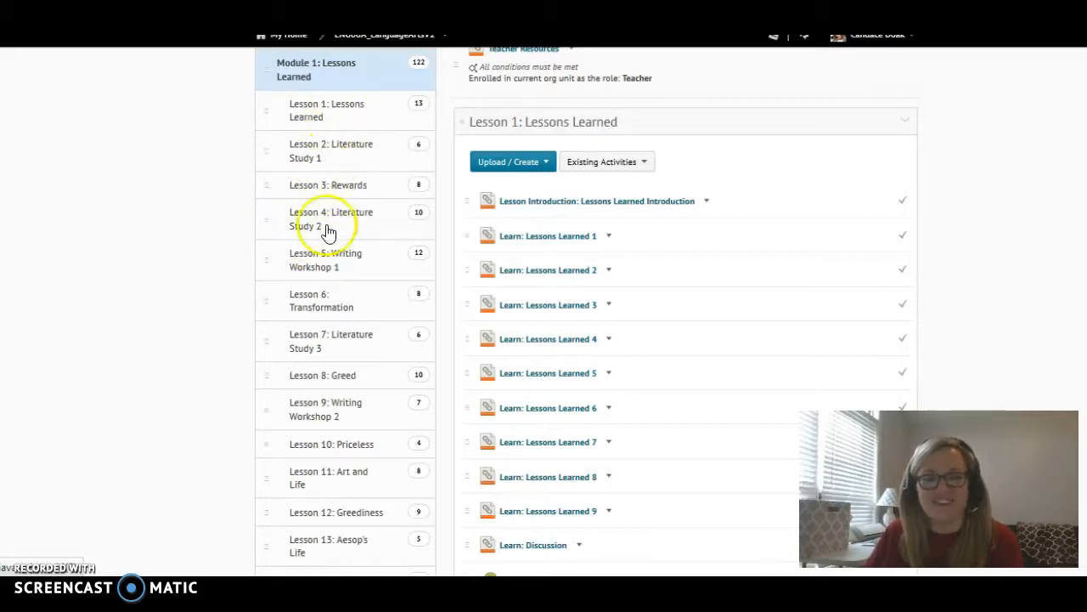
pyautogui.scroll(-3)
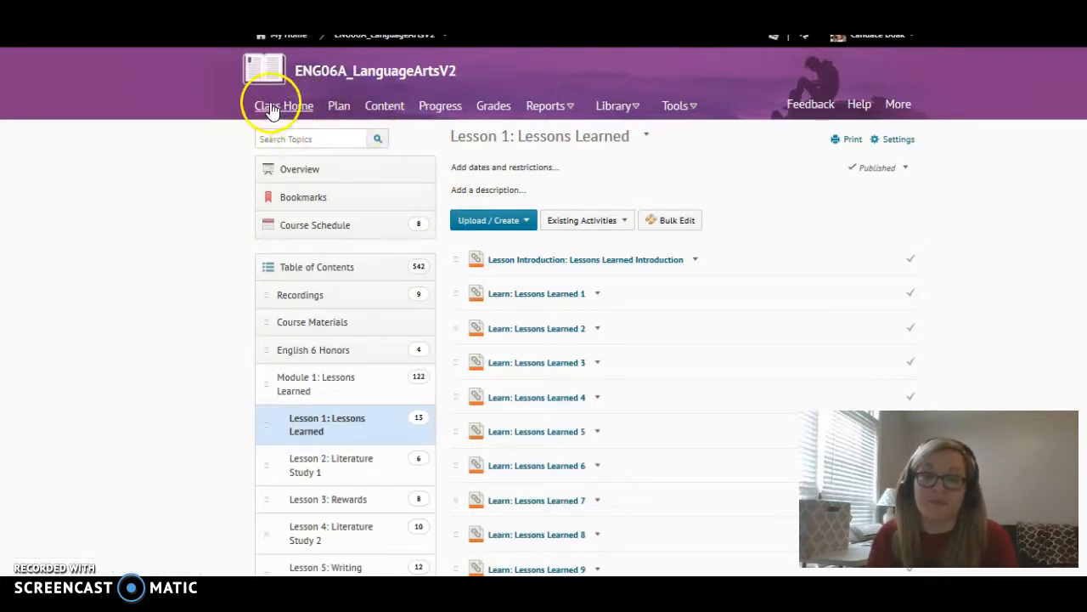
# Show Lesson 15: Writing Workshop 3 with its activities and Writing a Fable dropbox
pyautogui.scroll(-3)
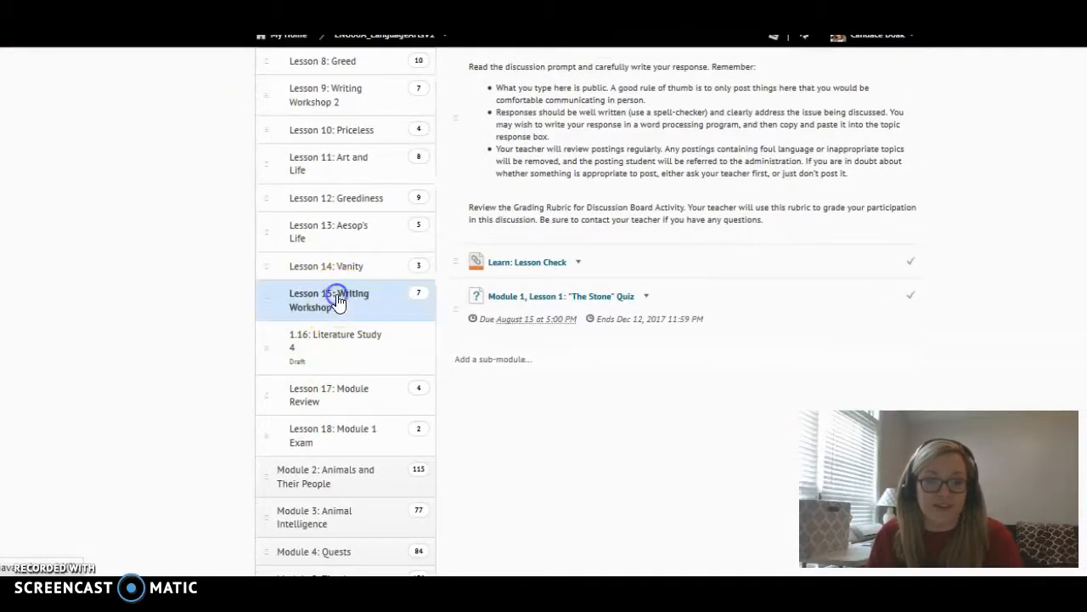
pyautogui.click(337, 300)
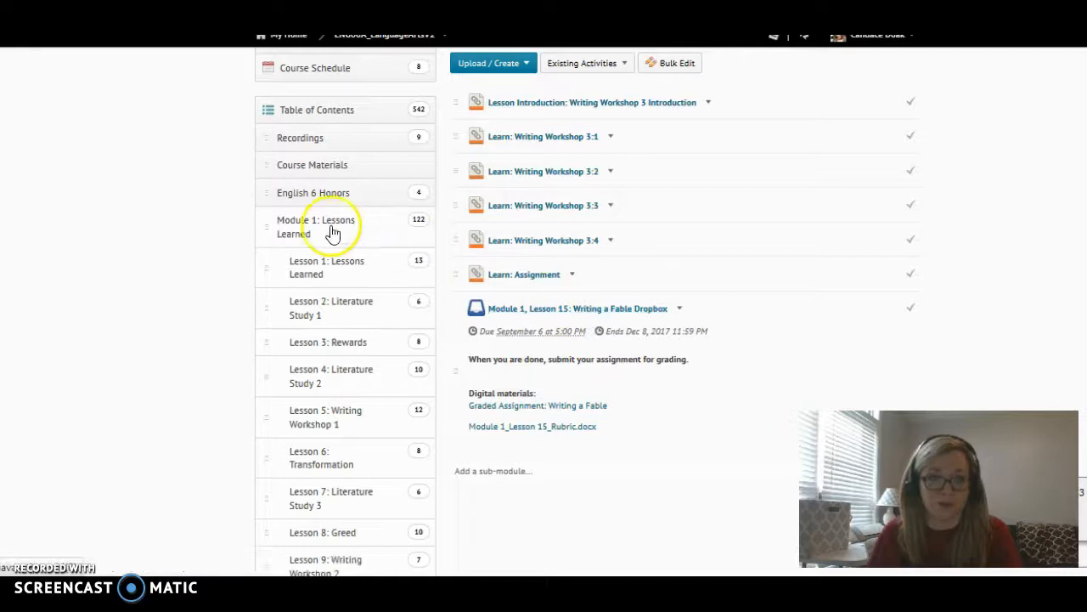
pyautogui.scroll(-3)
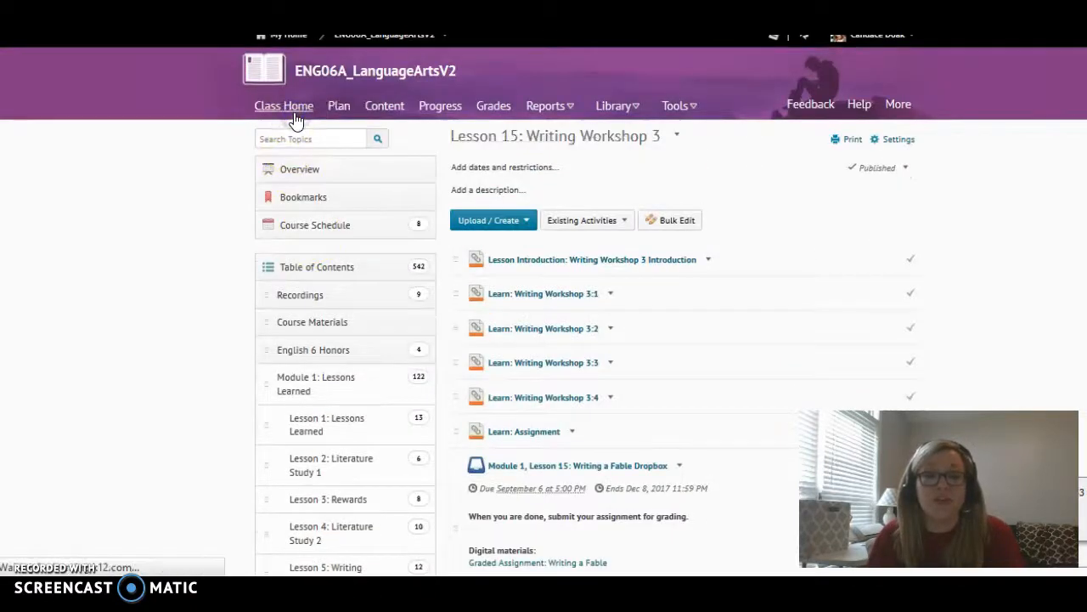
# Go back to the ENG06A Class Home page with its updates and announcements
pyautogui.click(283, 105)
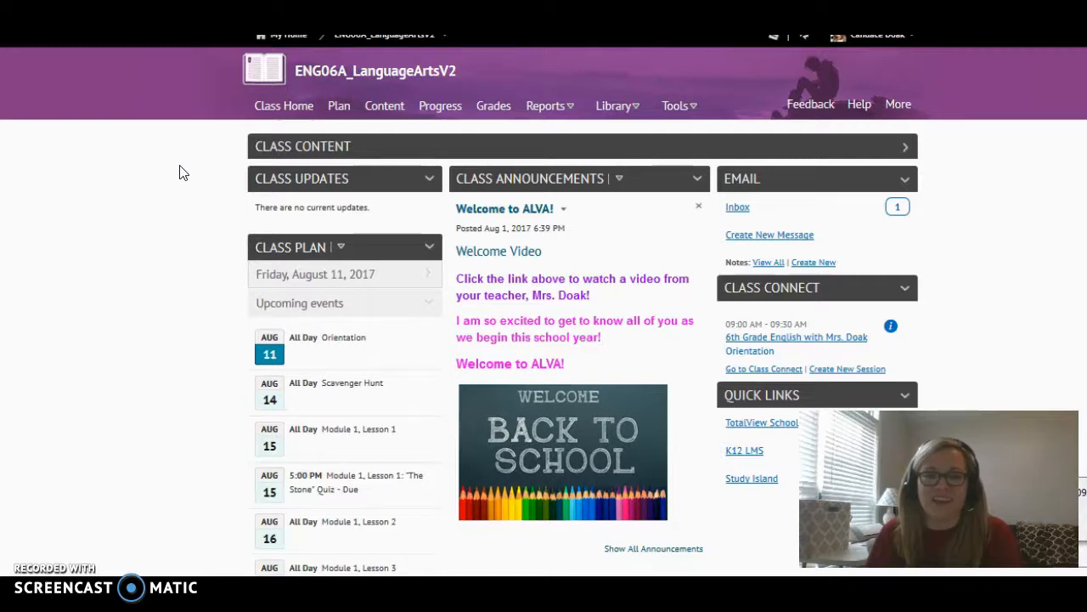
pyautogui.moveTo(140, 139)
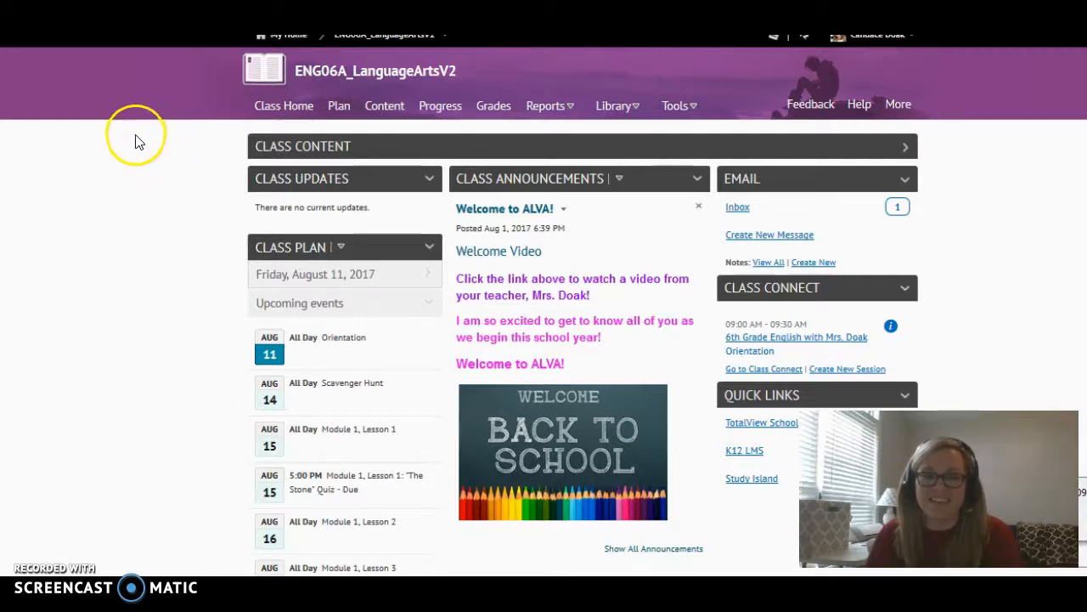